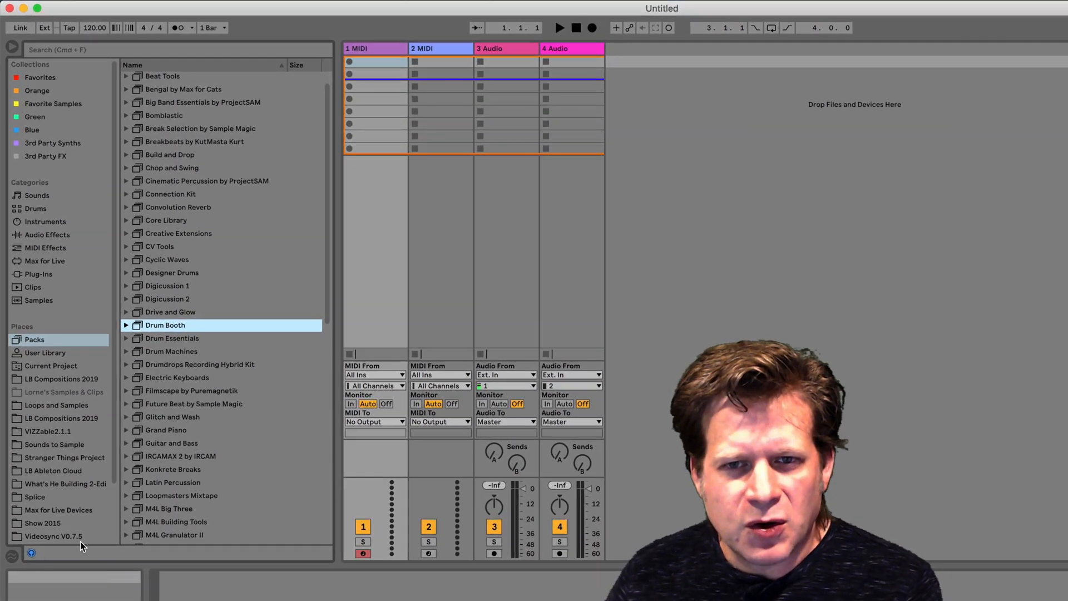
pyautogui.moveTo(293, 244)
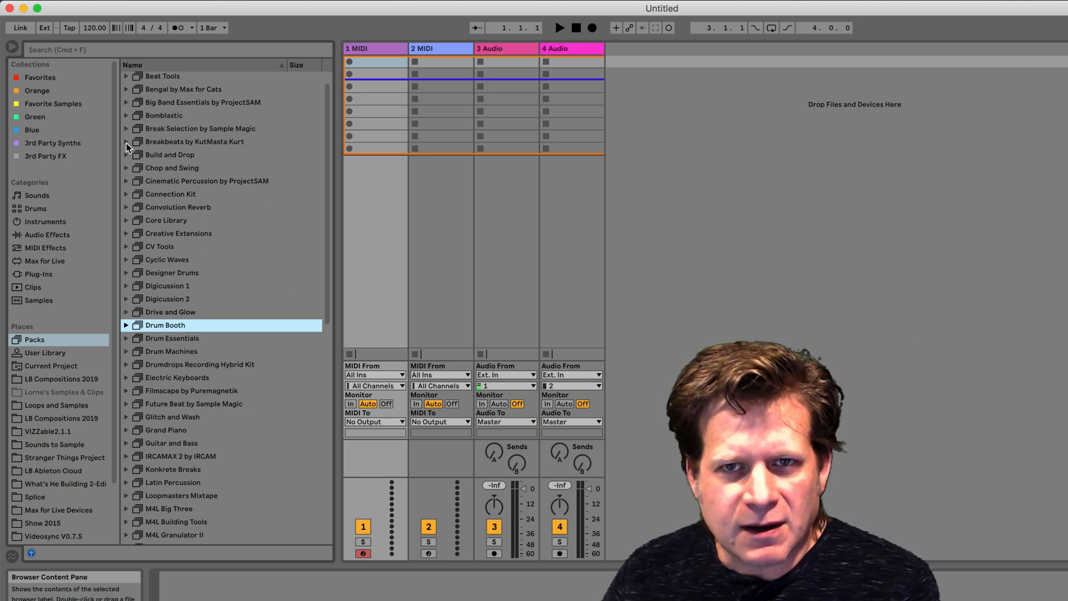
# - Browse to Build and Drop > Samples > Loops > Full Loops in the Packs browser
pyautogui.click(126, 155)
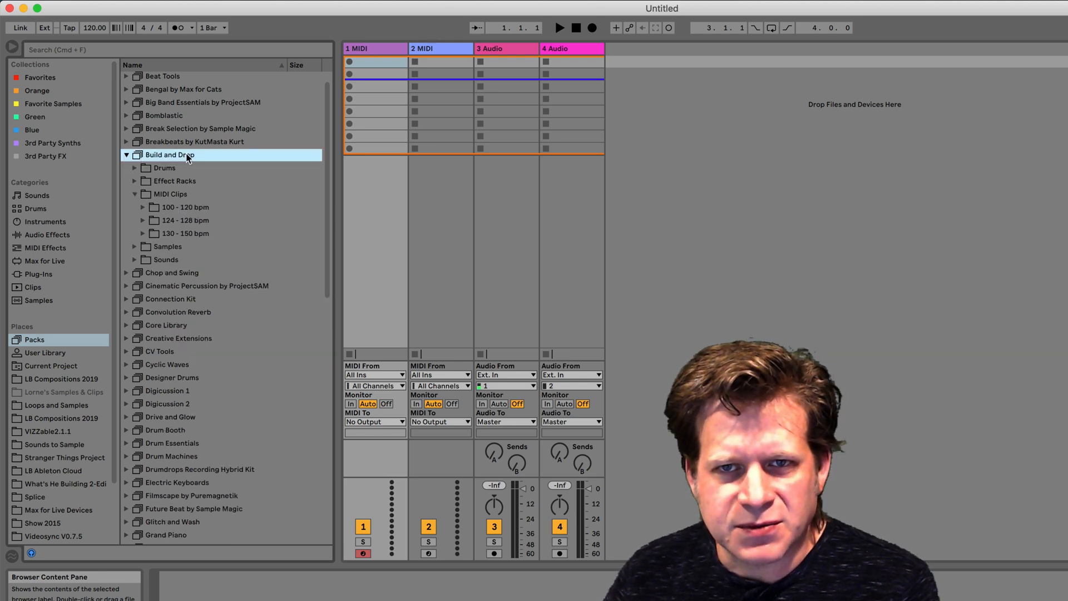
pyautogui.click(135, 194)
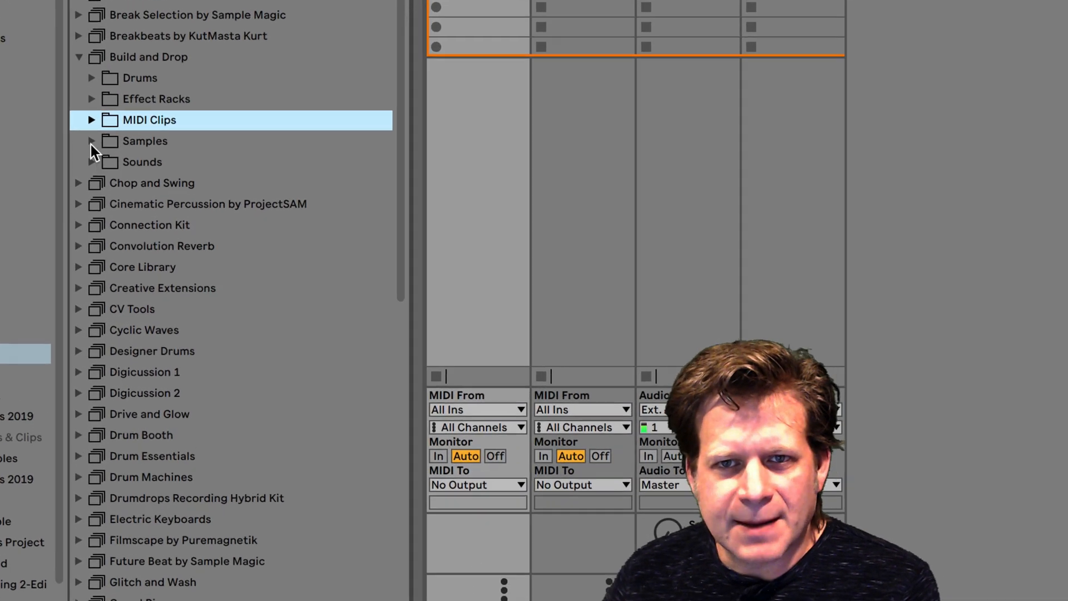
pyautogui.click(93, 141)
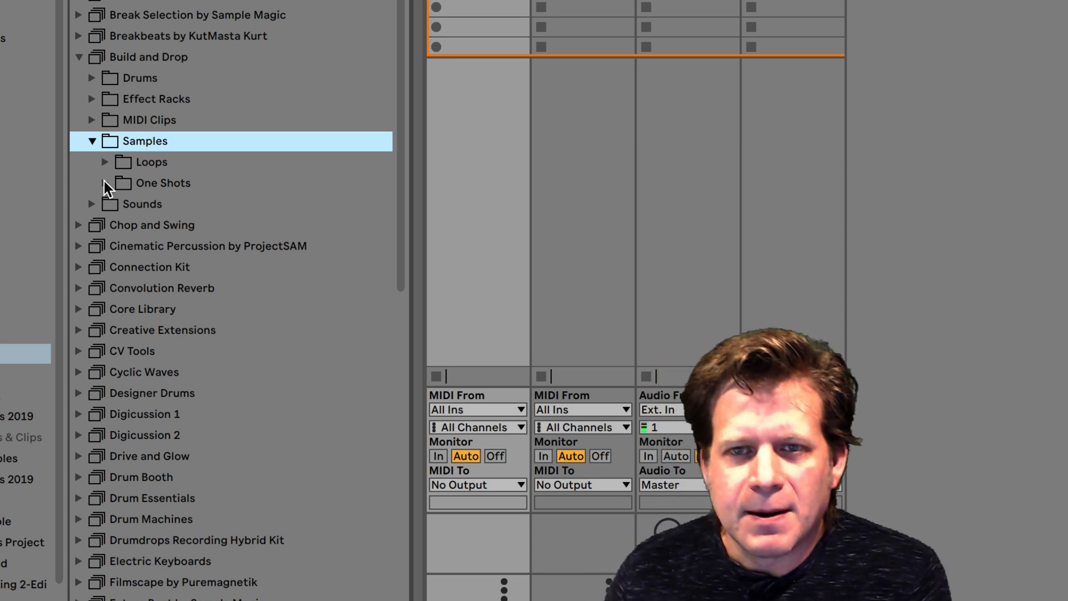
pyautogui.click(104, 162)
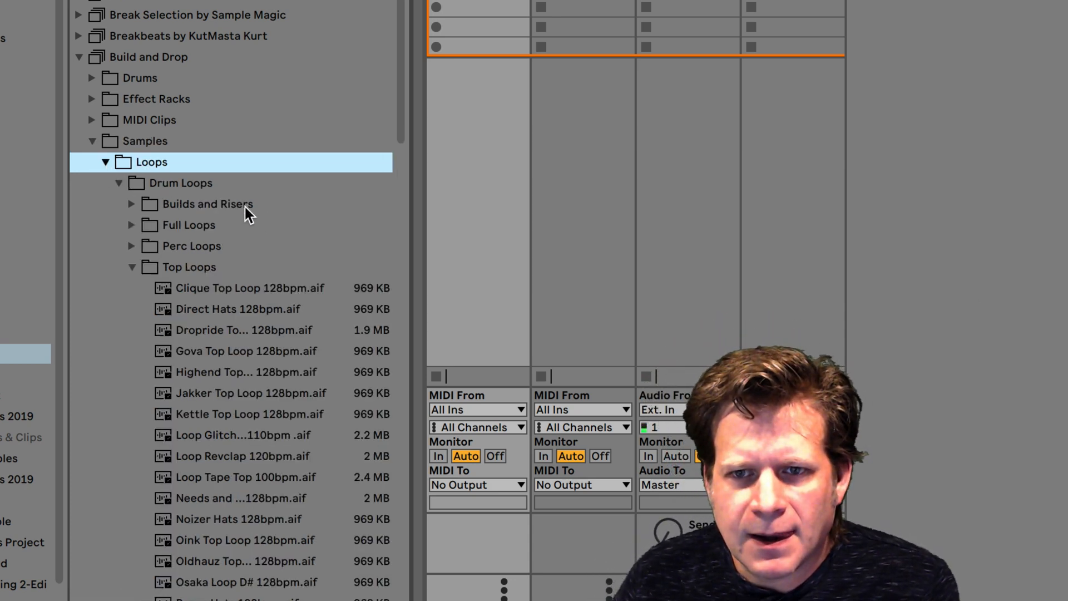
pyautogui.click(189, 266)
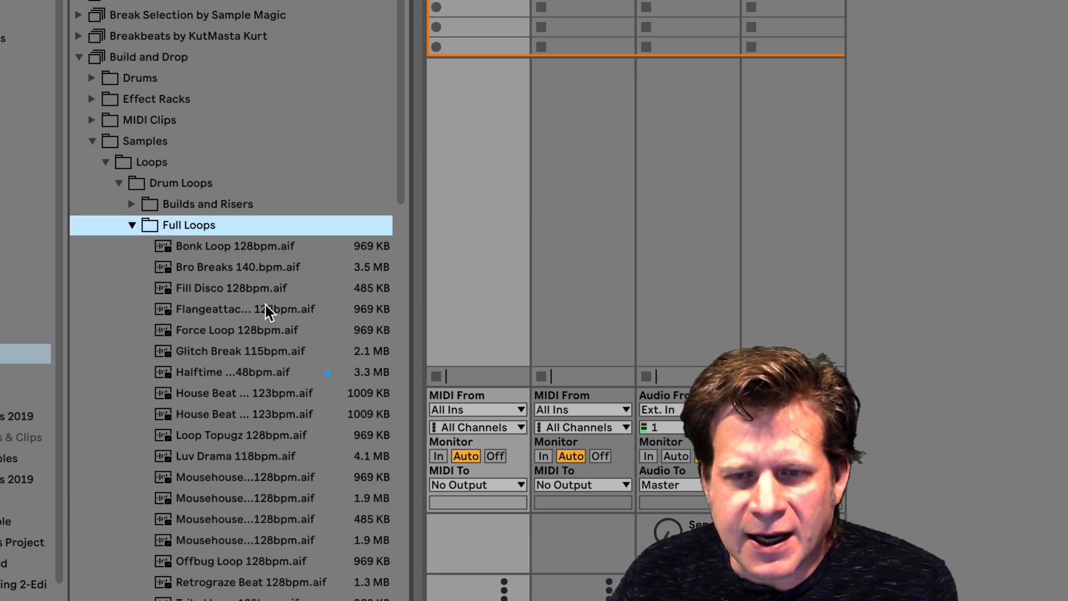
# - Audition the Flangeattack and Halftime Beat loops
pyautogui.click(245, 308)
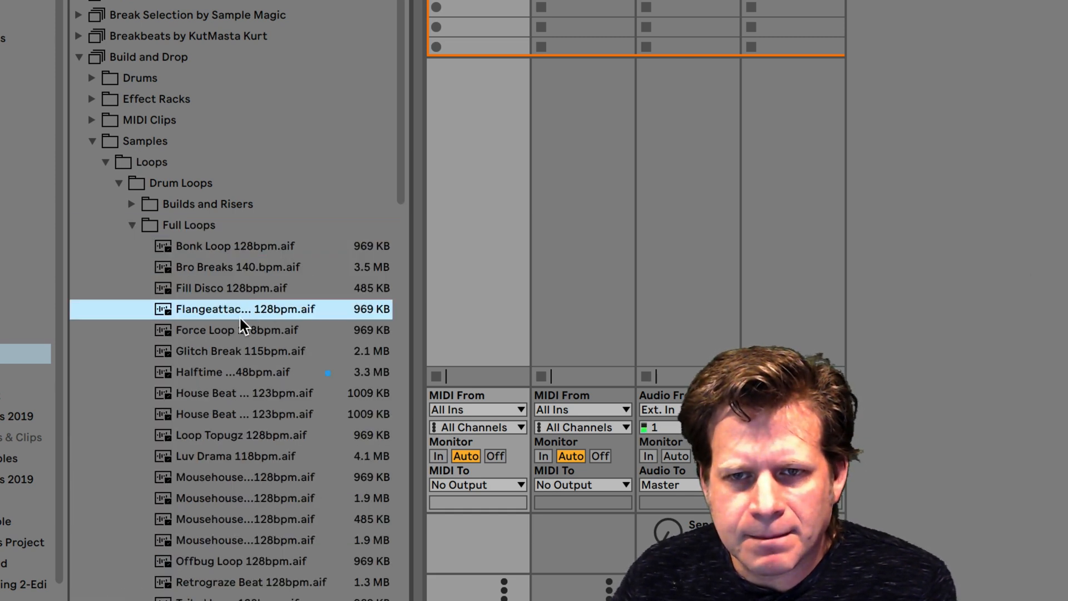
pyautogui.moveTo(256, 366)
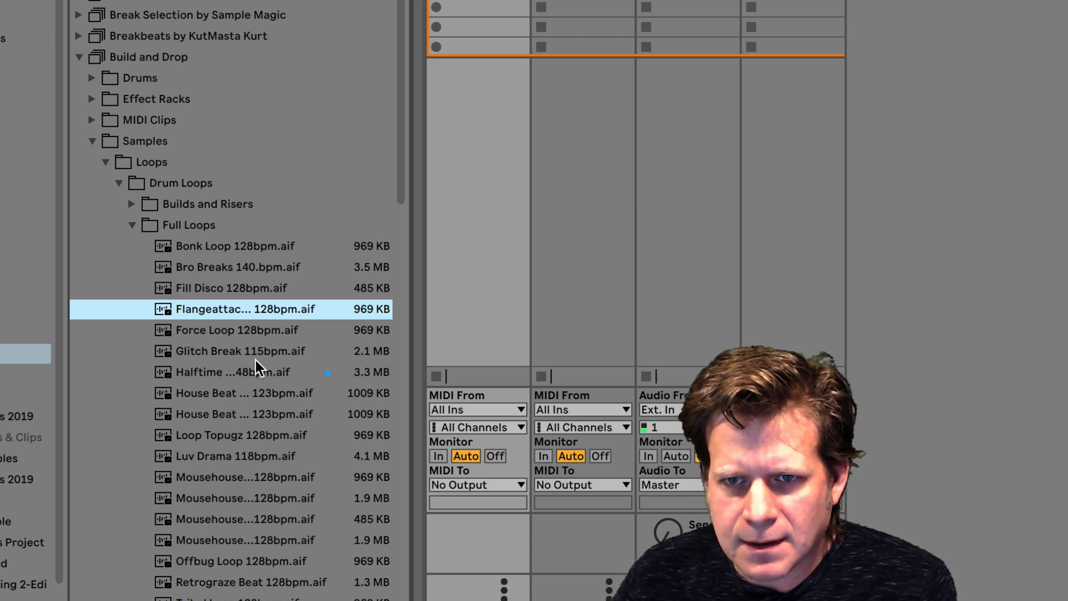
pyautogui.click(231, 372)
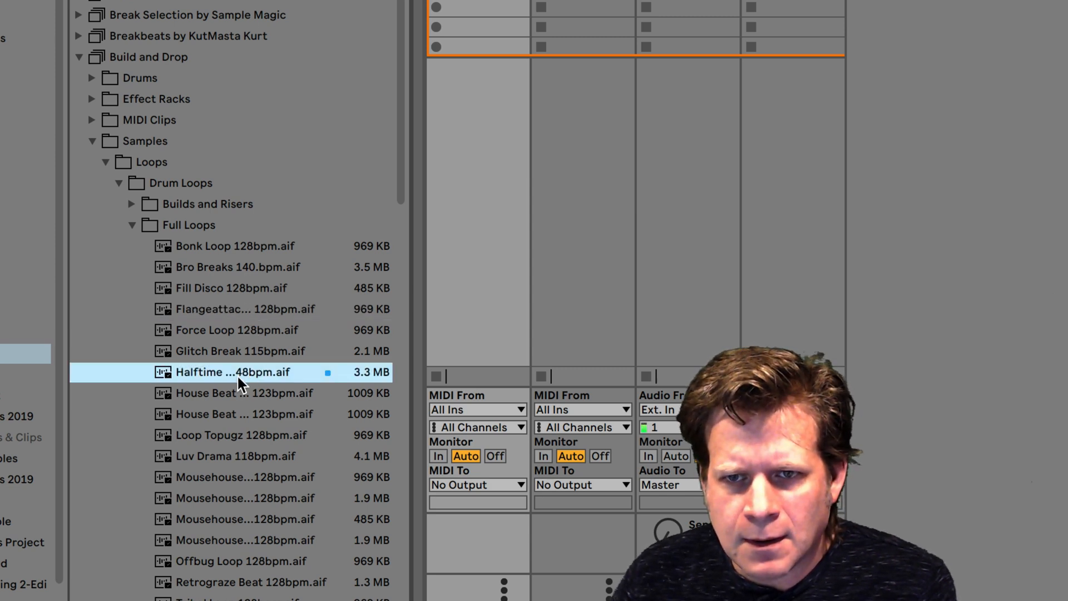
pyautogui.moveTo(247, 378)
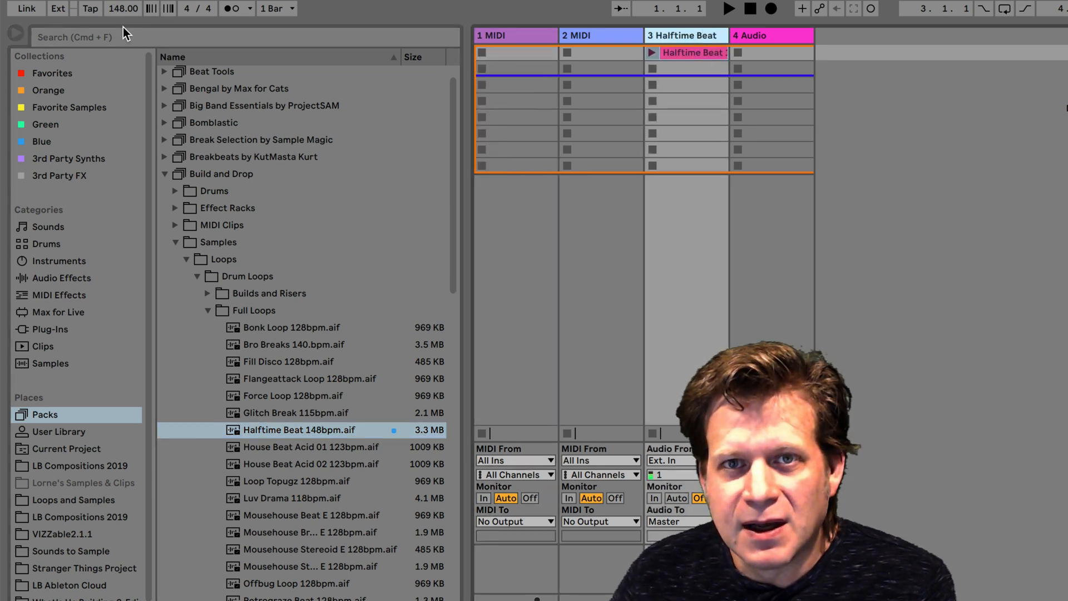
pyautogui.moveTo(123, 8)
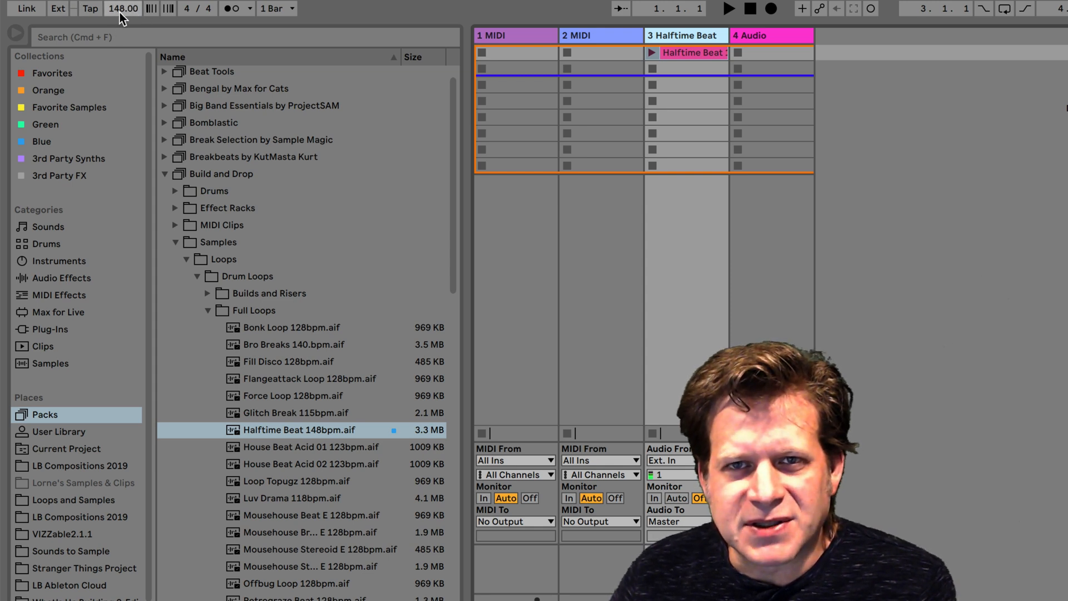
pyautogui.moveTo(303, 435)
pyautogui.write('132')
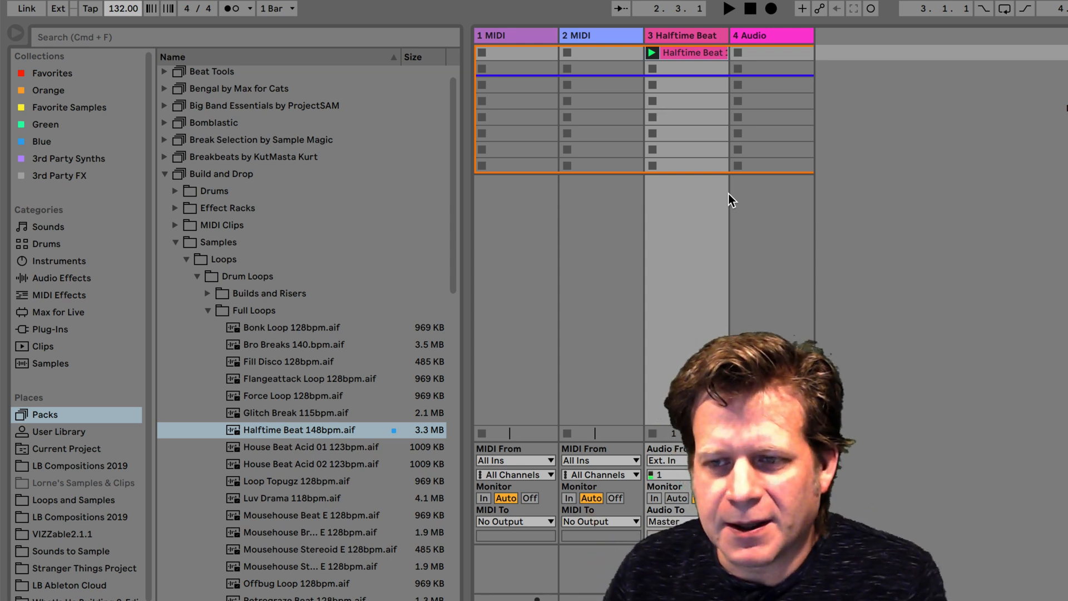
# - Launch the Halftime Beat loop in track 3 at 132 BPM
pyautogui.click(726, 8)
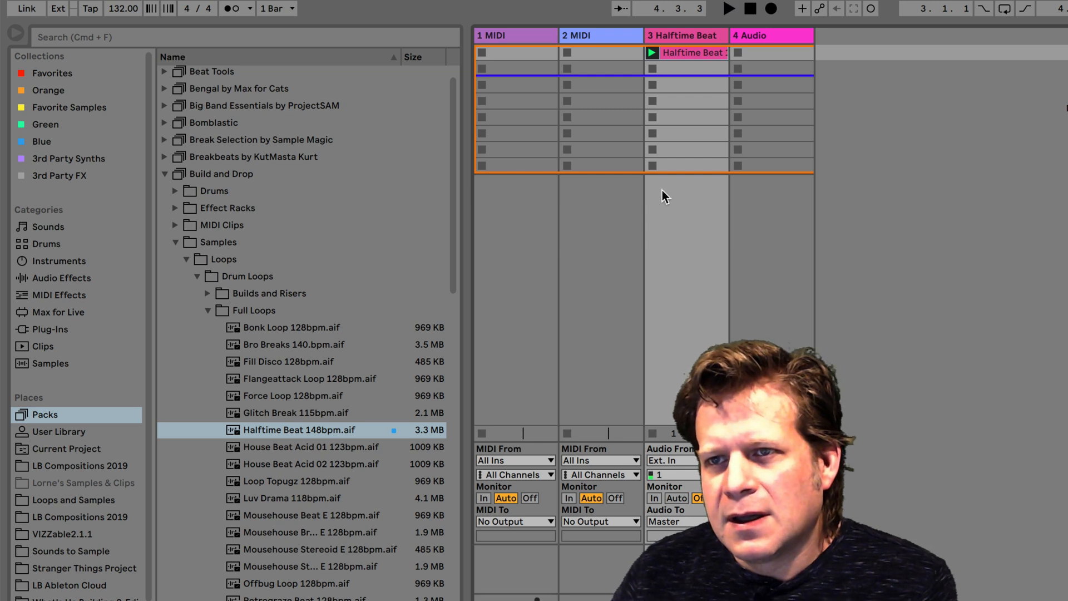
pyautogui.moveTo(744, 227)
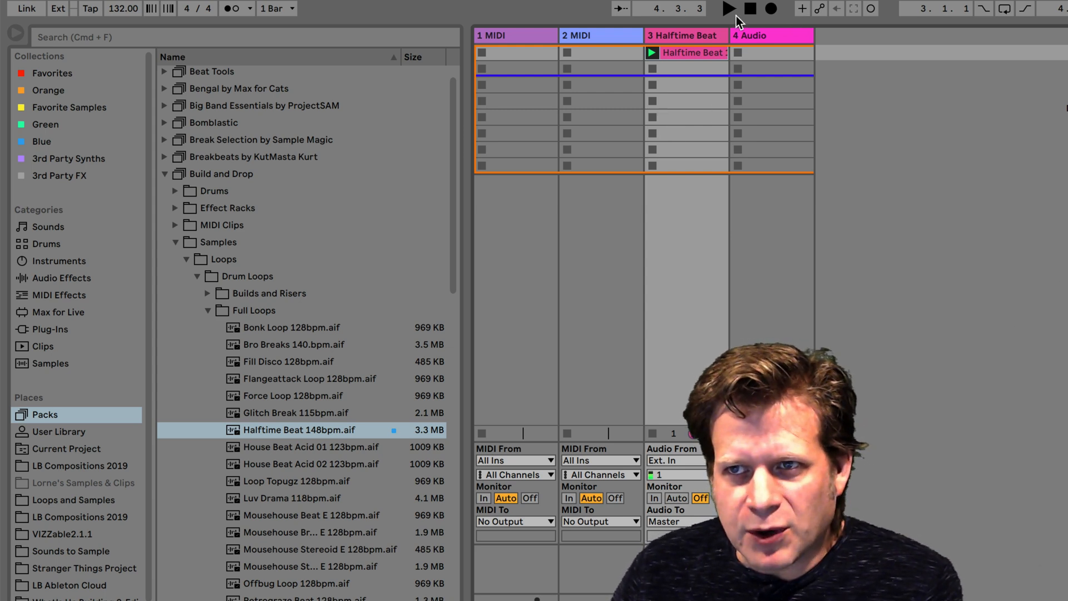
pyautogui.moveTo(763, 58)
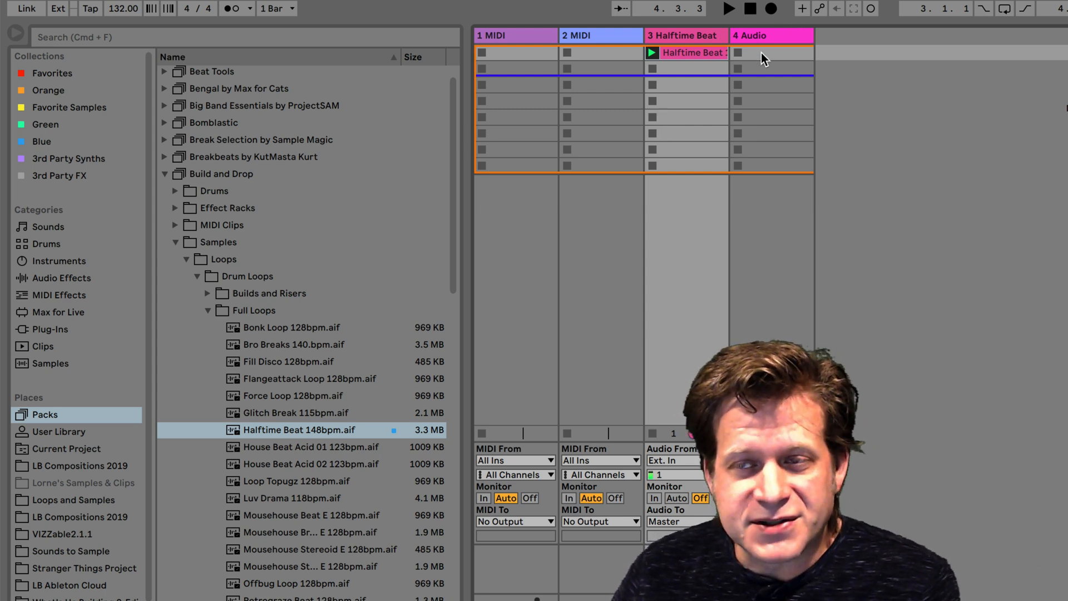
pyautogui.moveTo(933, 83)
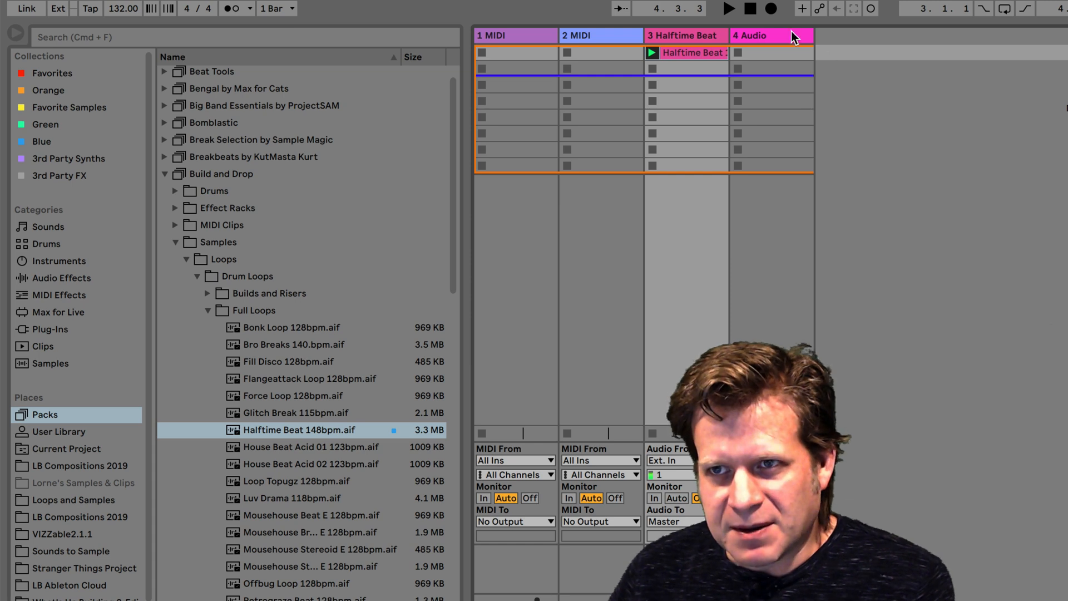
pyautogui.moveTo(846, 152)
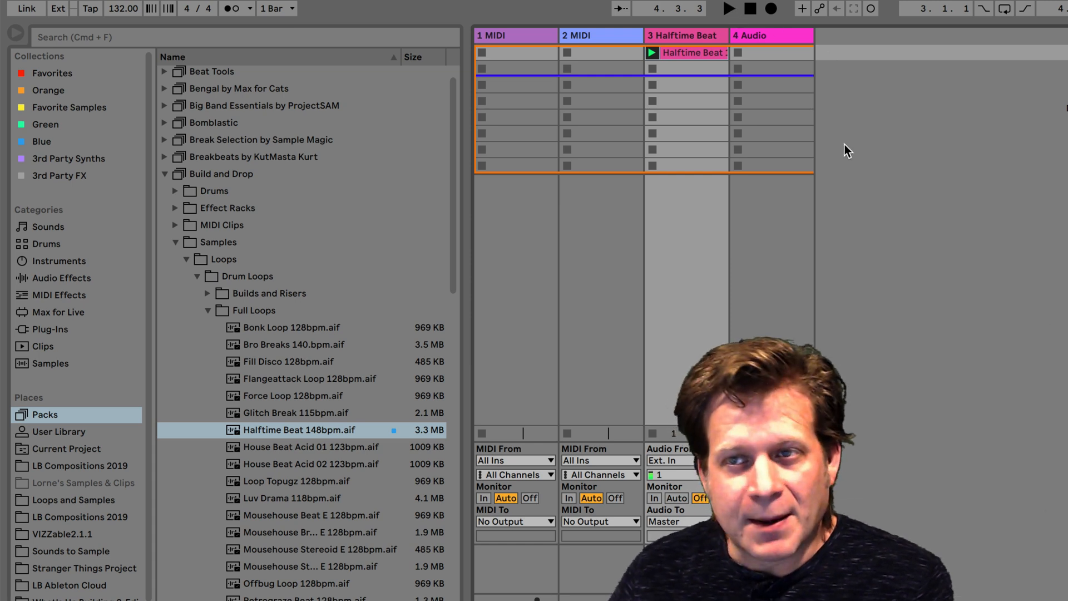
# - Relaunch the Halftime Beat clip and then stop it on track 3
pyautogui.click(727, 8)
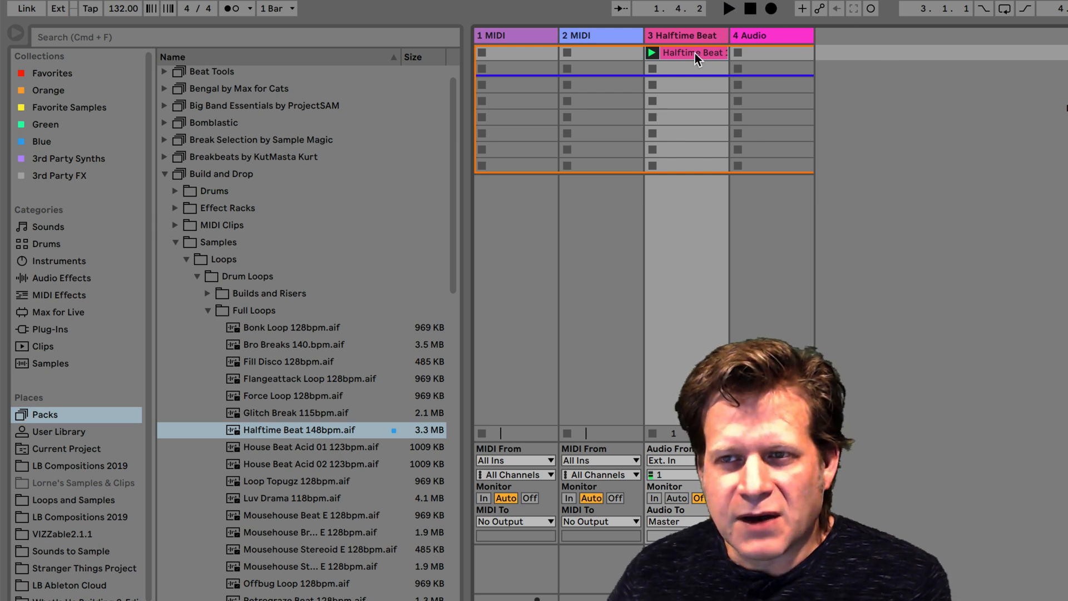
pyautogui.moveTo(645, 74)
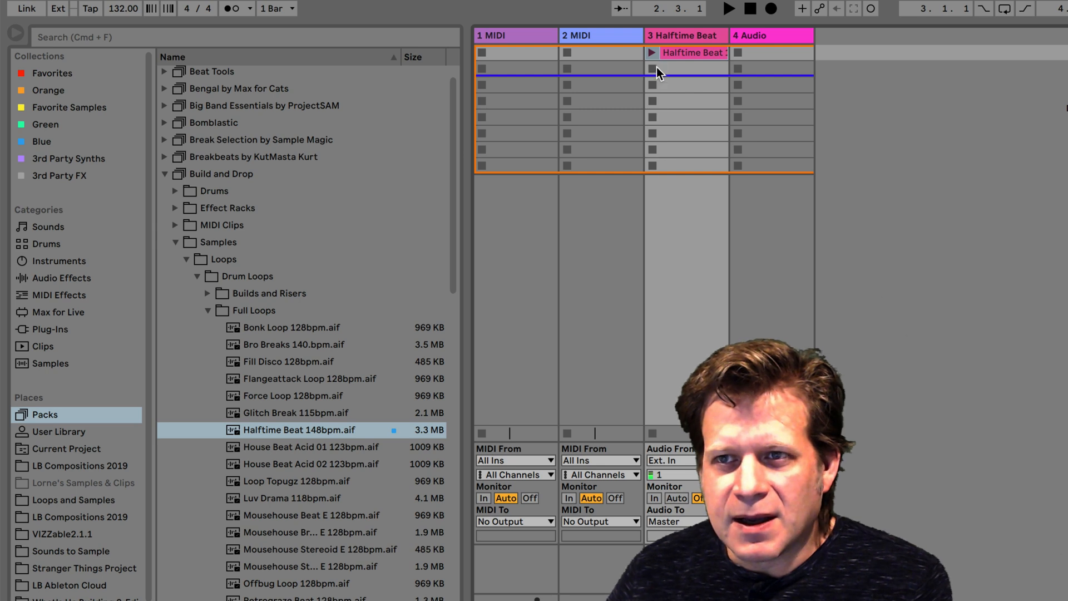
pyautogui.click(726, 8)
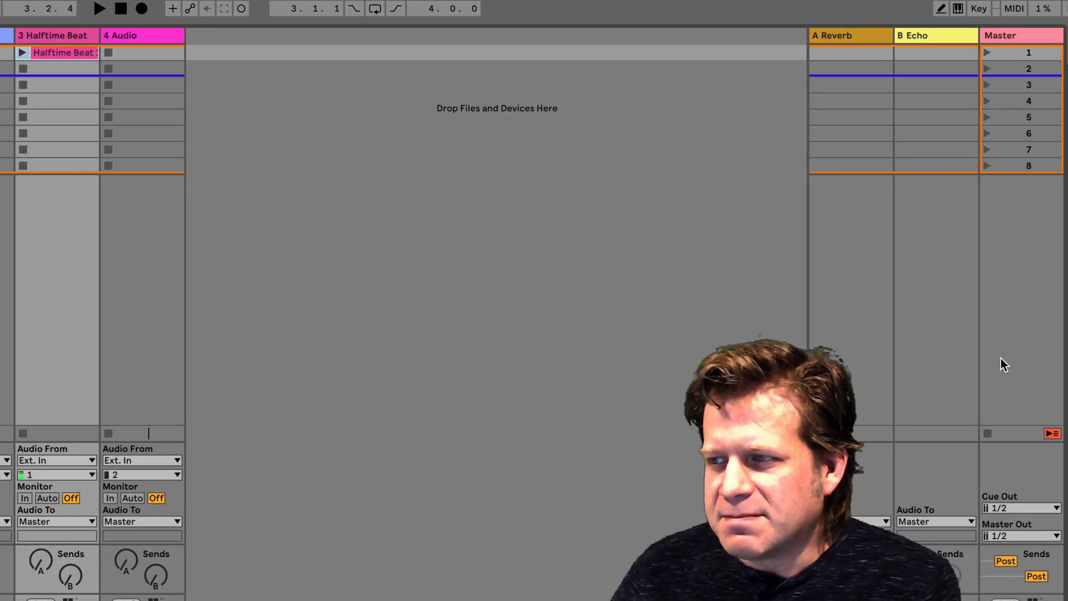
pyautogui.moveTo(991, 440)
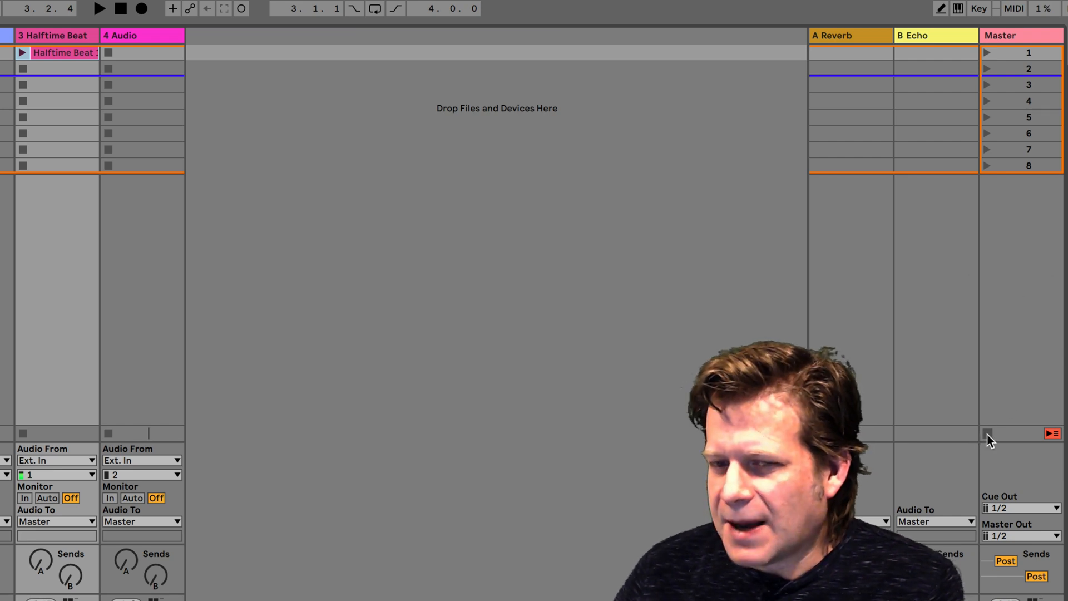
pyautogui.moveTo(63, 106)
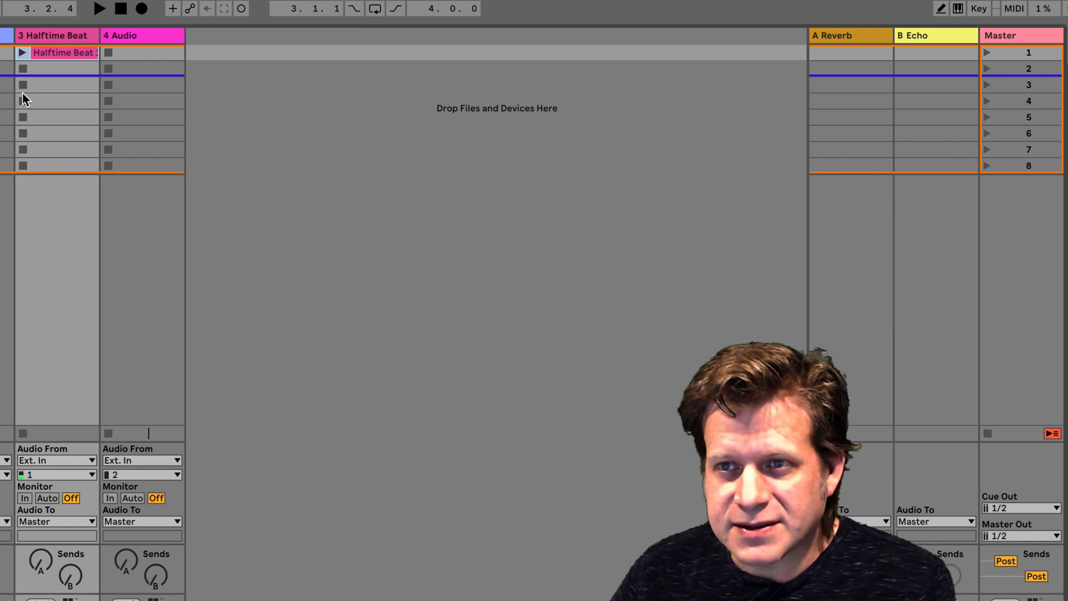
pyautogui.click(99, 8)
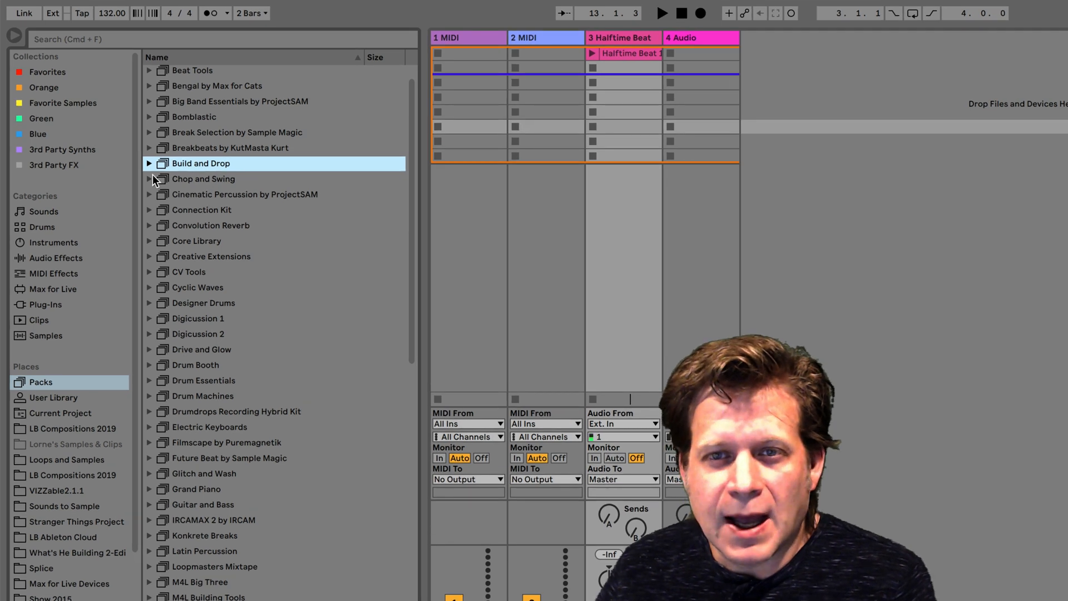
pyautogui.moveTo(150, 168)
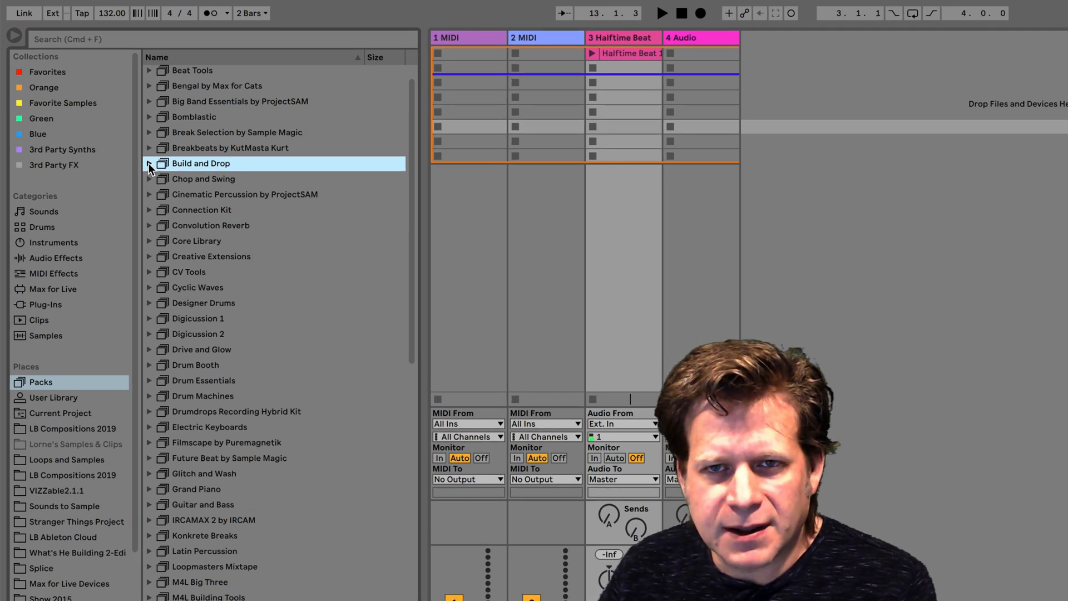
# - Browse to the Top Loops folder under Build and Drop drum loops
pyautogui.click(149, 167)
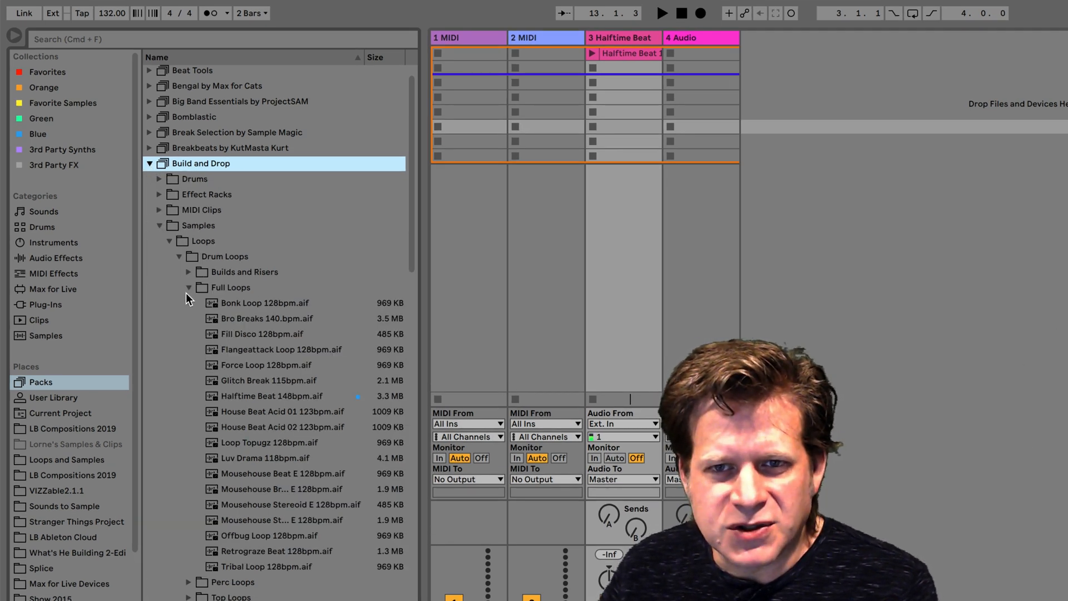
pyautogui.click(189, 287)
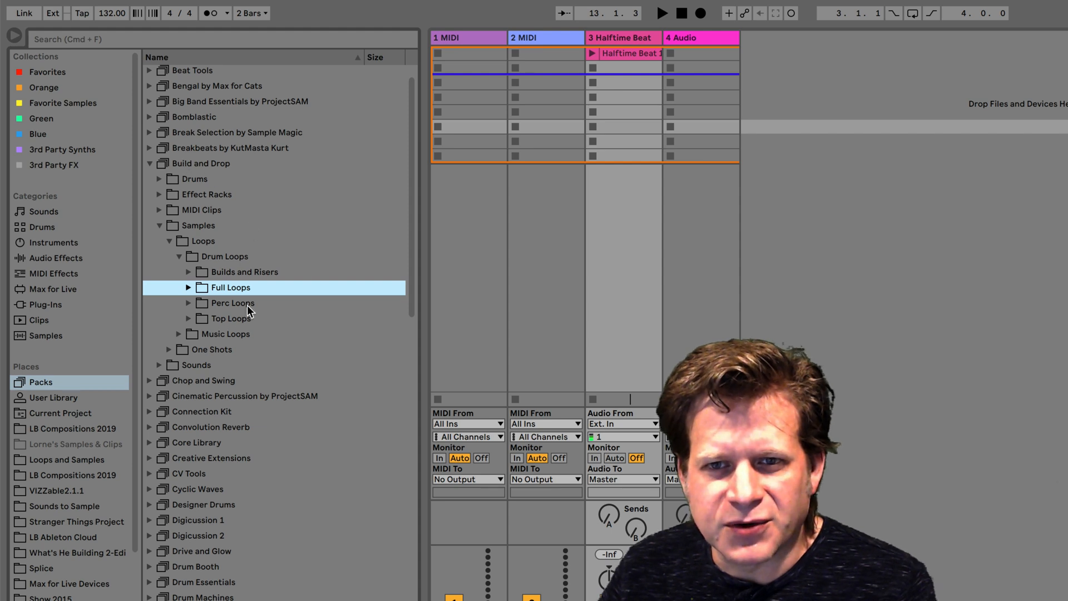
pyautogui.click(190, 318)
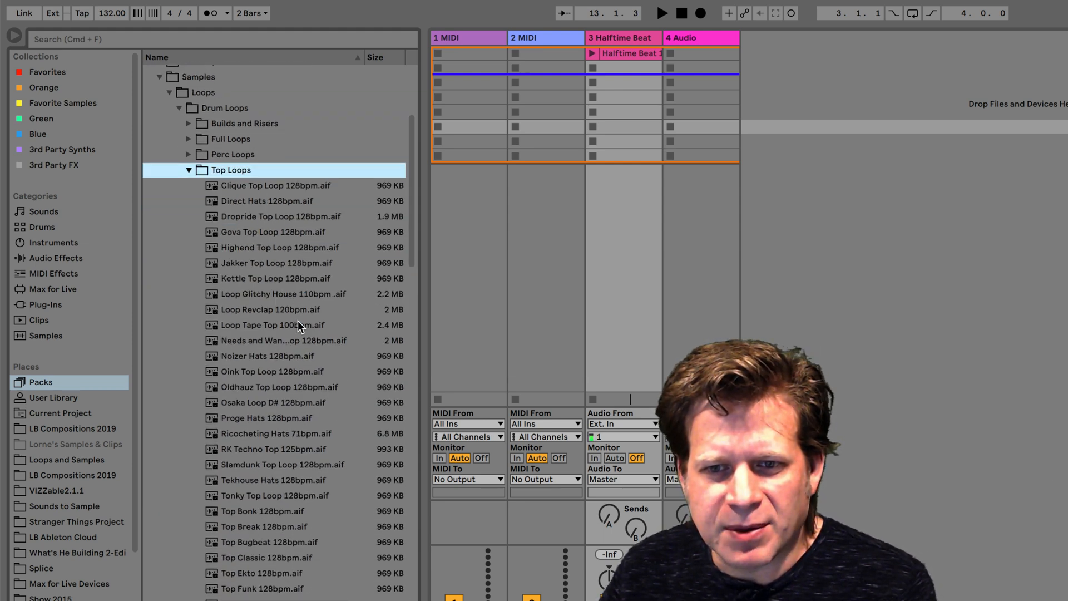
pyautogui.scroll(-3)
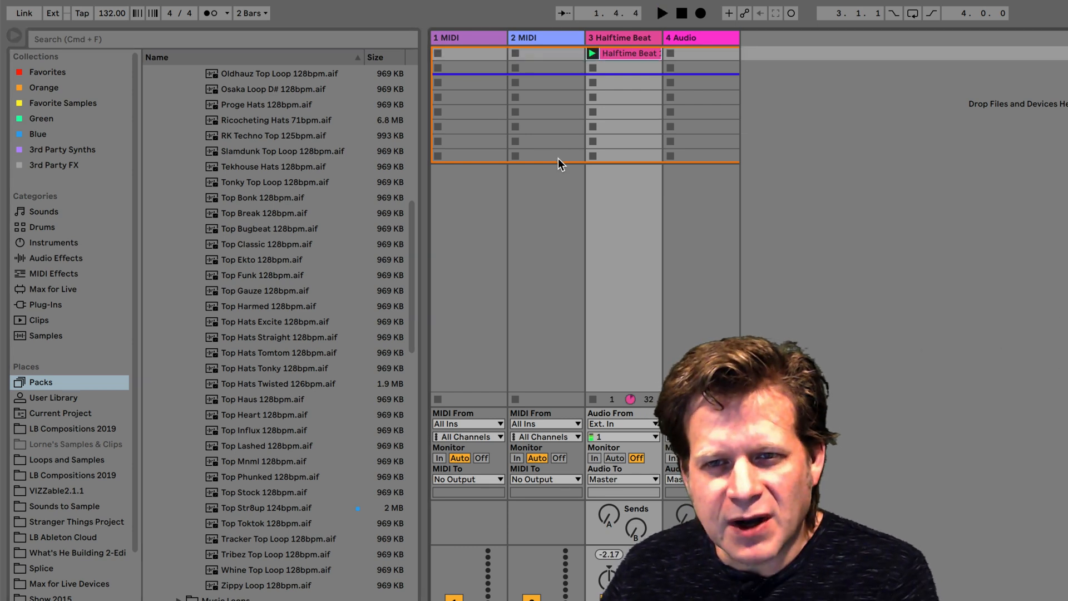
pyautogui.moveTo(436, 123)
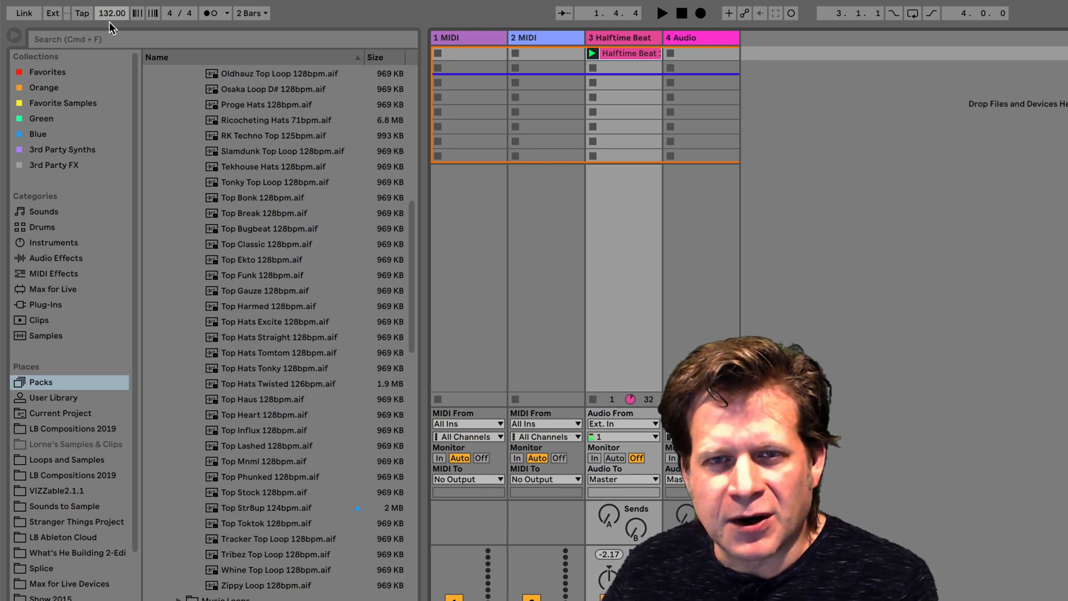
pyautogui.moveTo(285, 218)
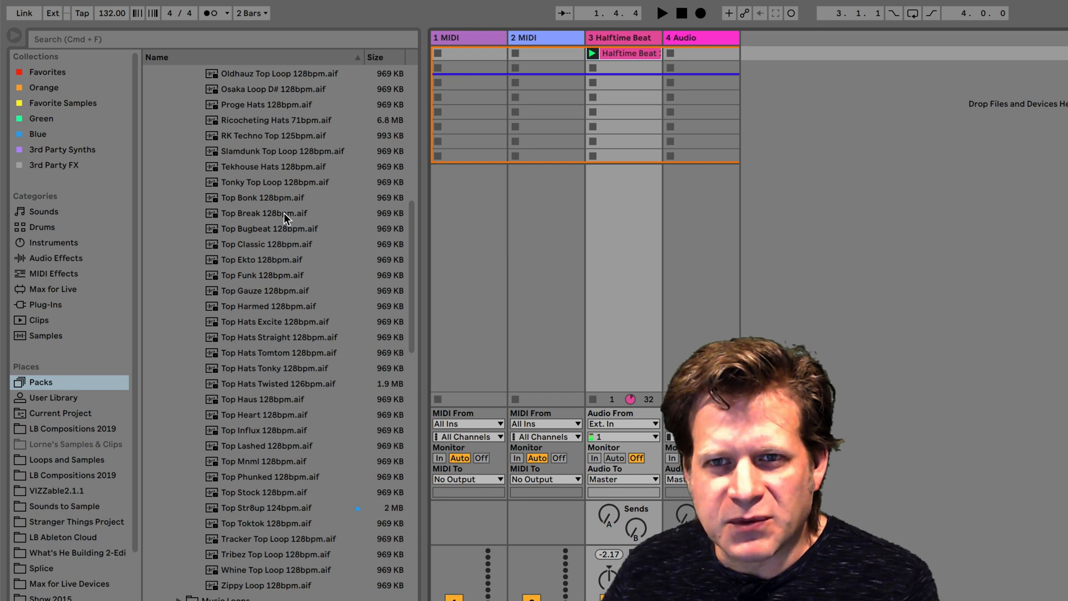
pyautogui.moveTo(291, 129)
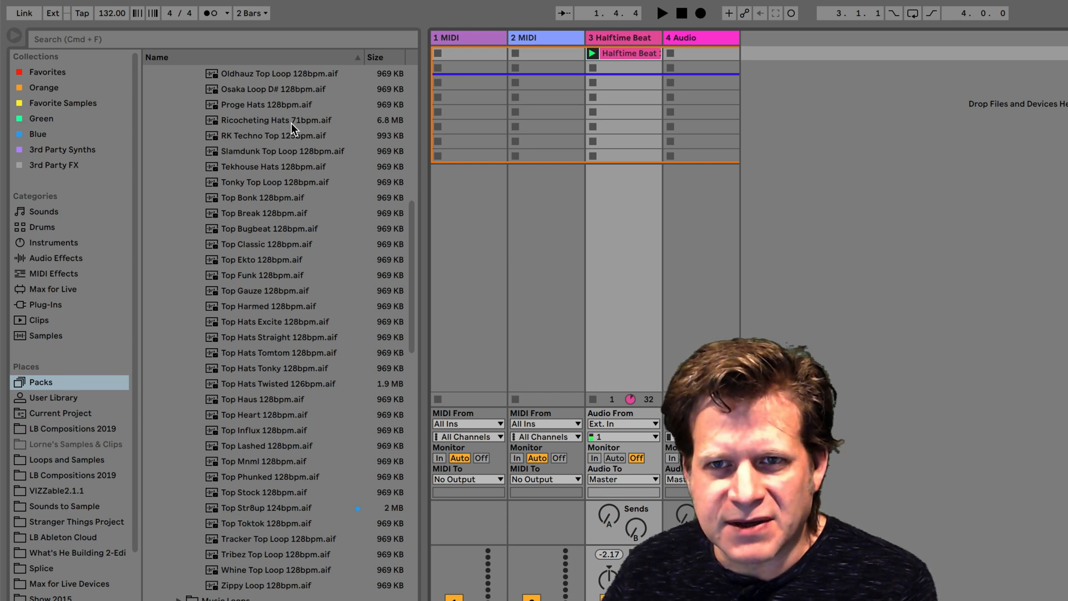
pyautogui.moveTo(273, 210)
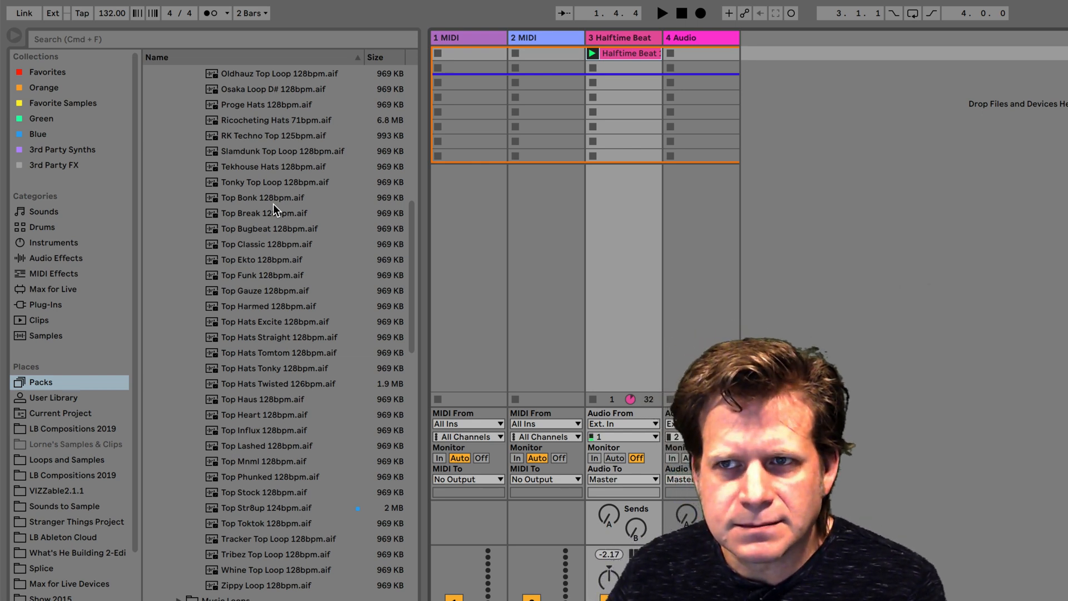
# - Audition several top loops, ending on Top Str8up 124bpm
pyautogui.click(660, 12)
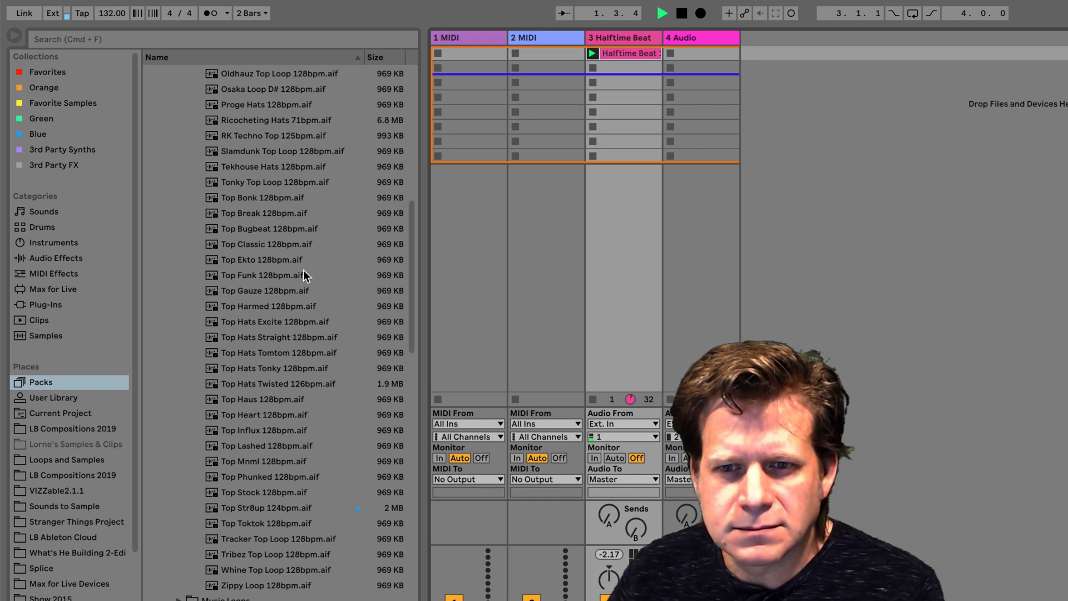
pyautogui.click(273, 368)
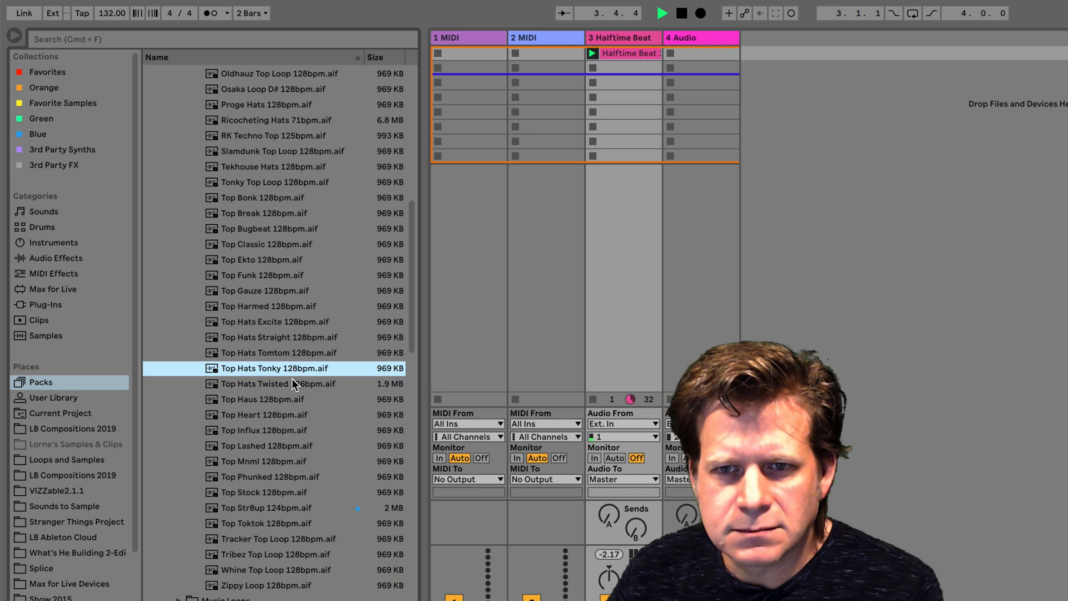
pyautogui.click(262, 399)
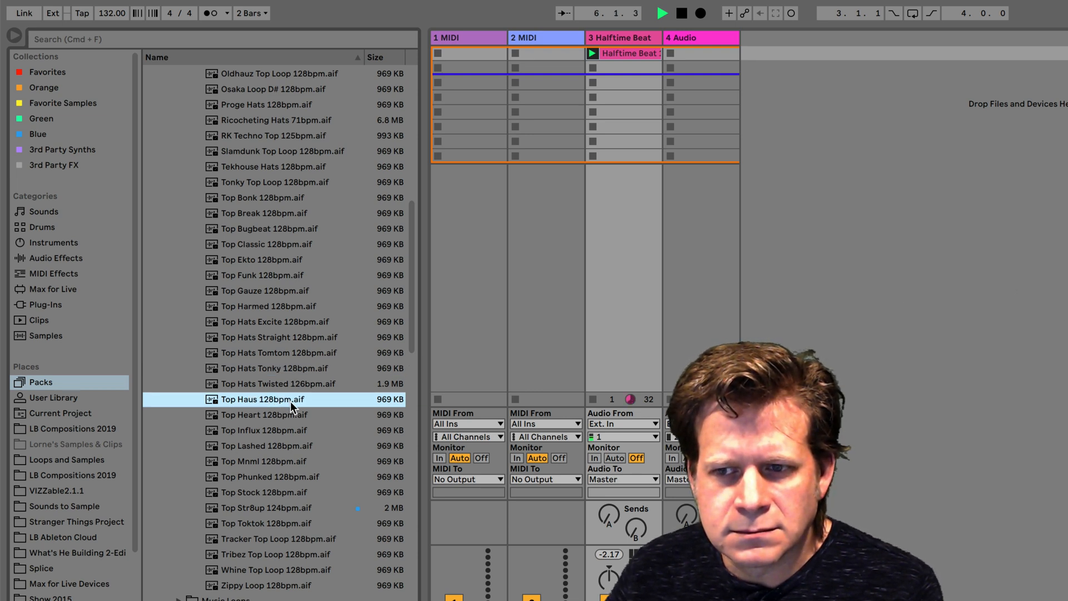
pyautogui.click(262, 413)
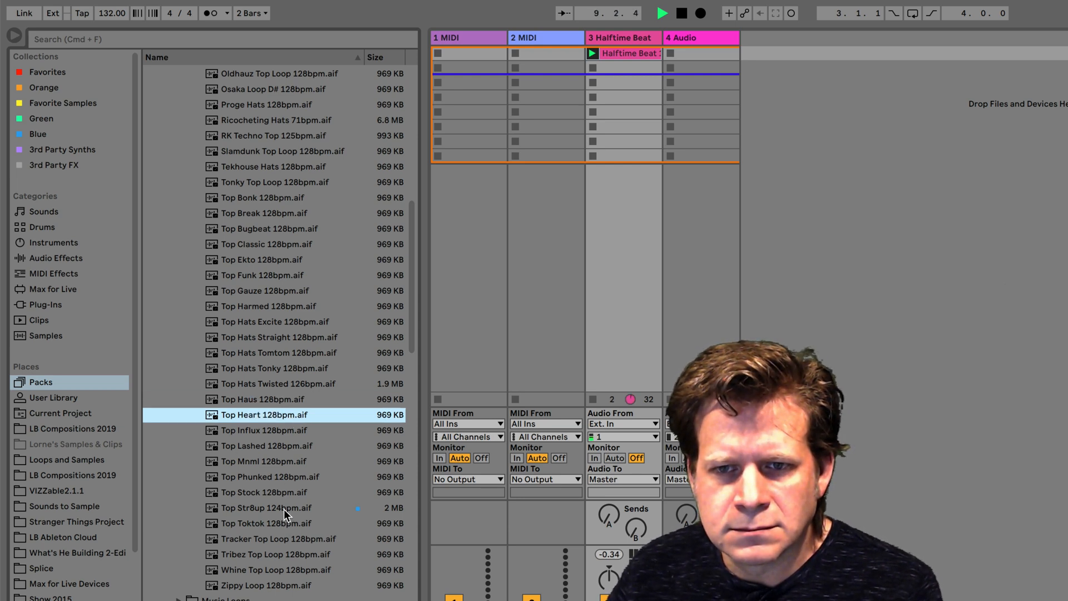
pyautogui.click(266, 507)
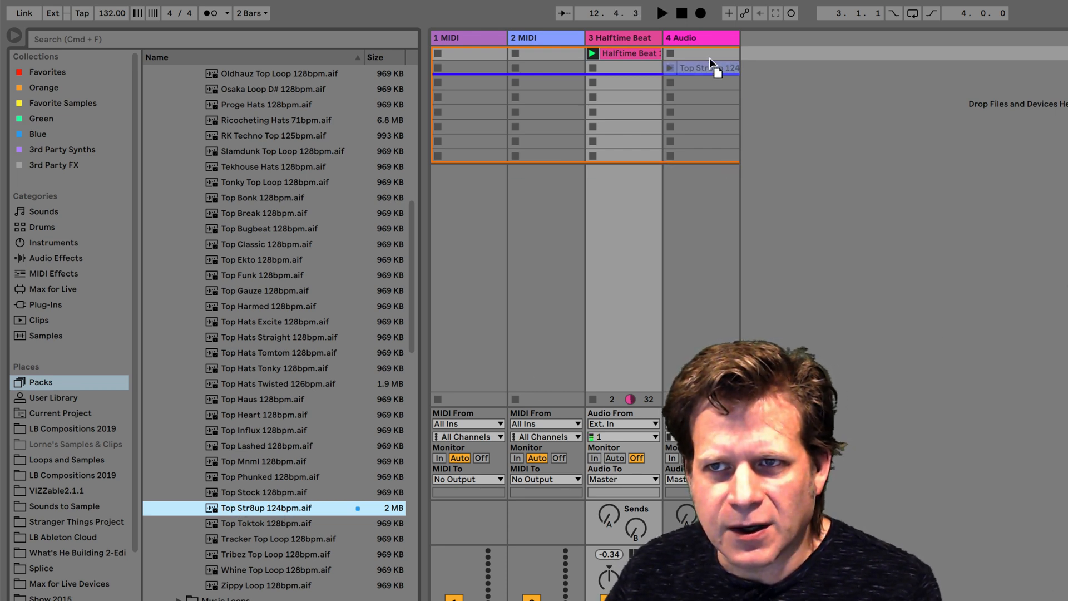
# - Place Top Str8up 124bpm in track 4's first slot and launch it with Halftime Beat
pyautogui.click(702, 53)
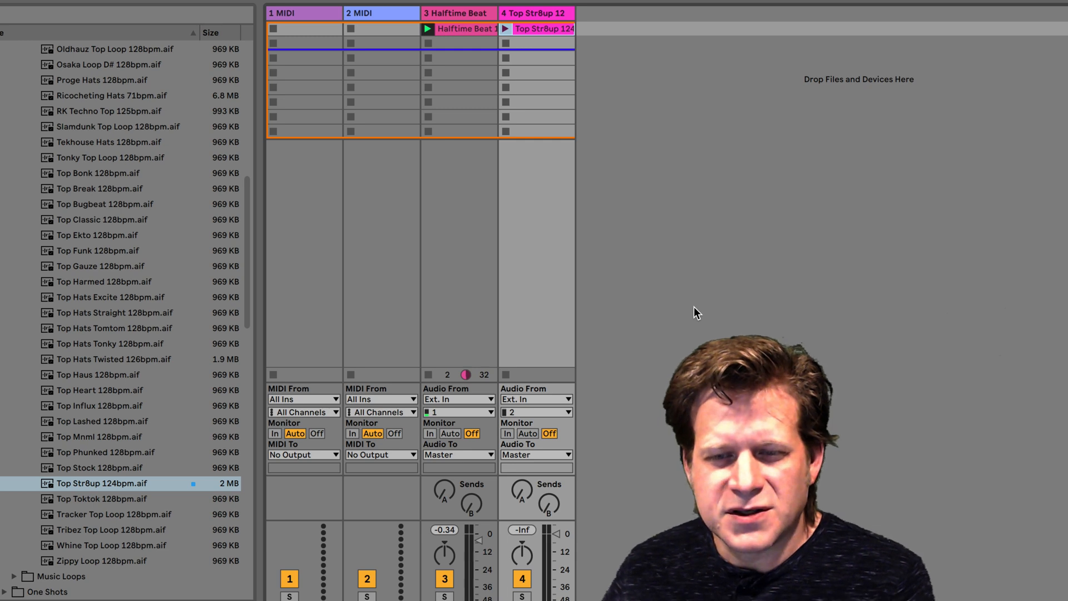
pyautogui.moveTo(684, 121)
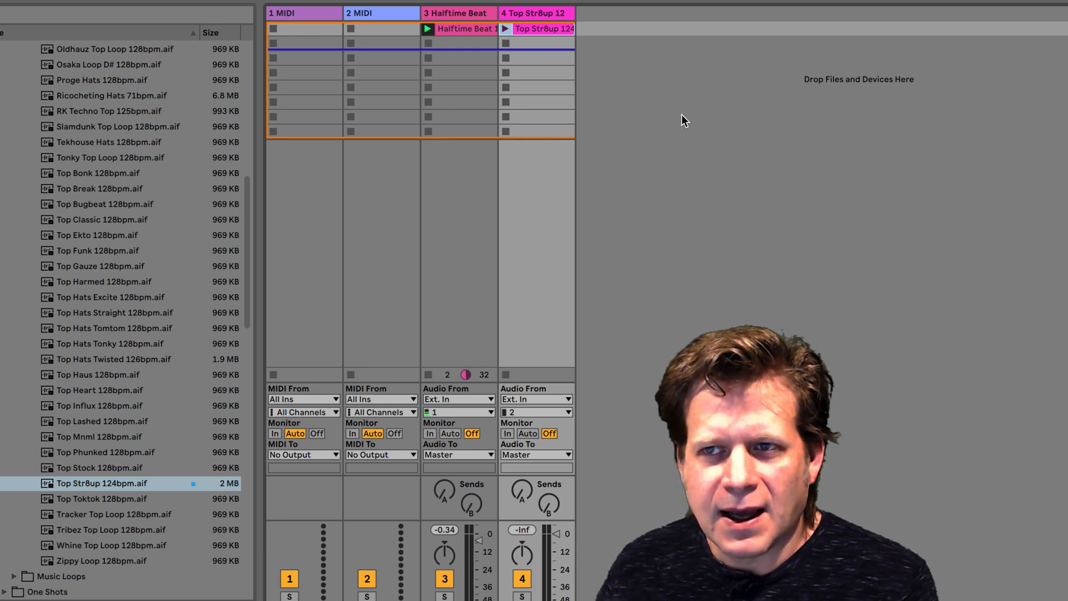
pyautogui.moveTo(496, 80)
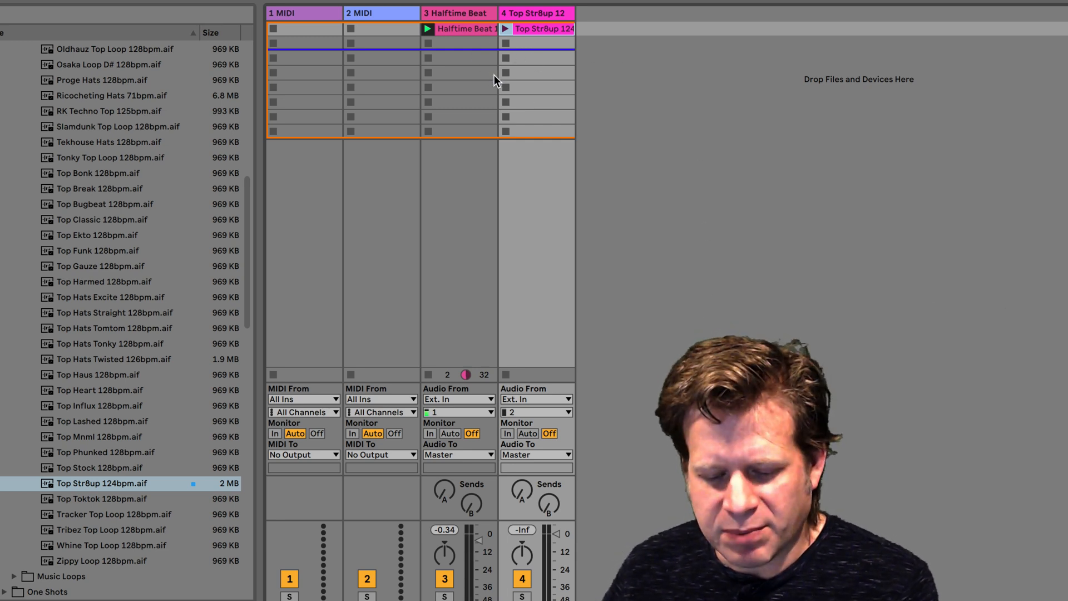
pyautogui.moveTo(486, 44)
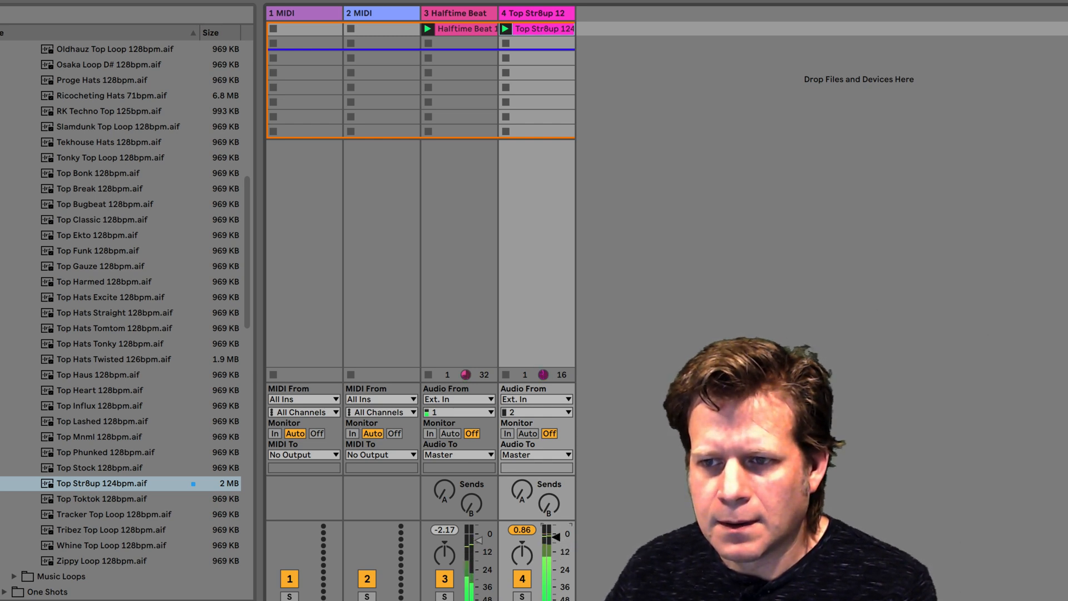
pyautogui.click(524, 373)
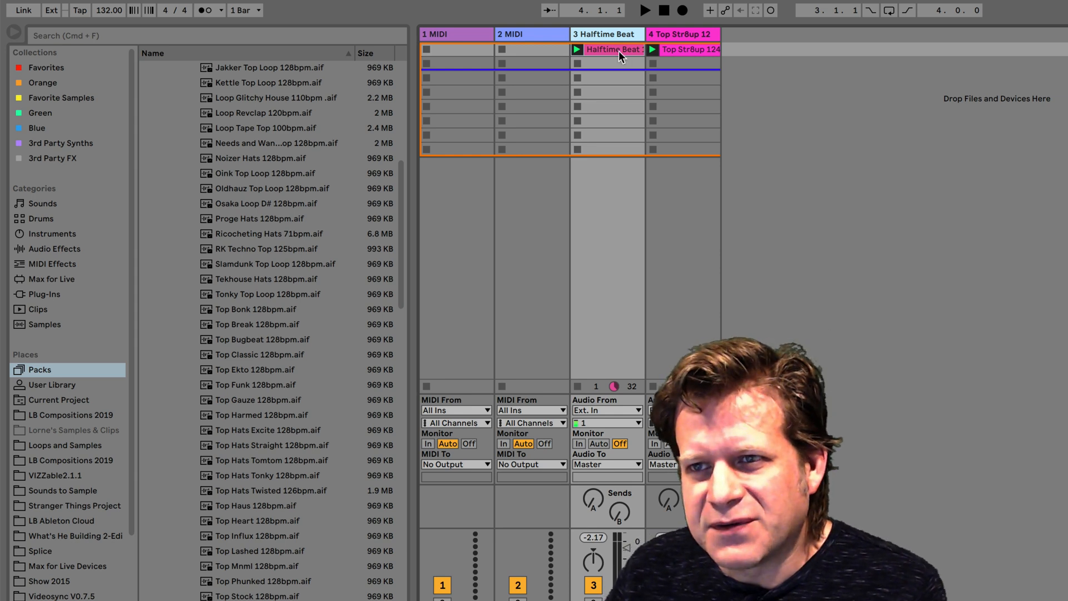
pyautogui.moveTo(608, 73)
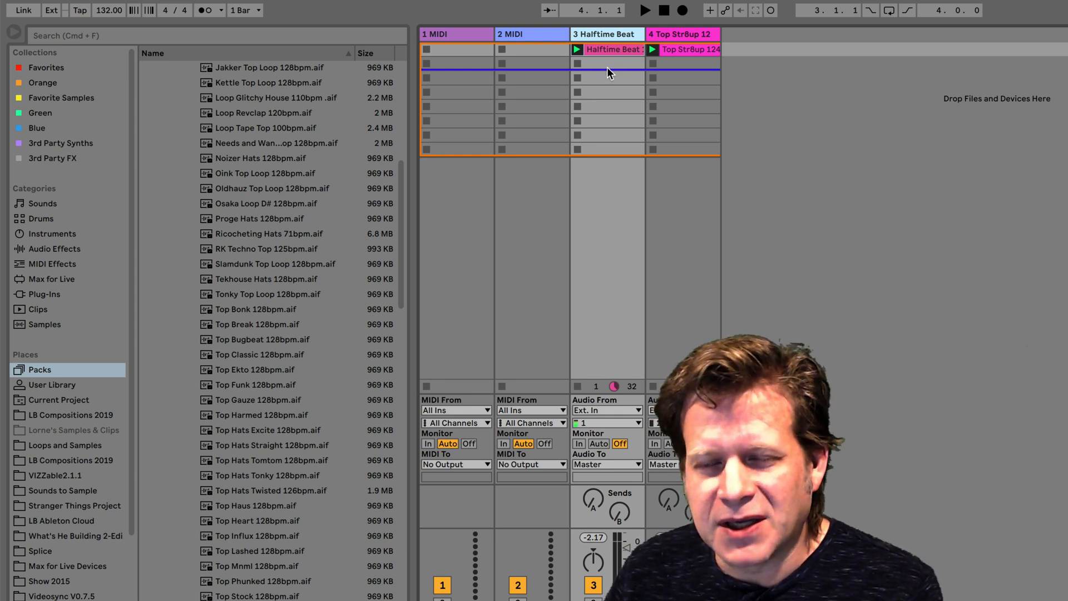
pyautogui.moveTo(614, 70)
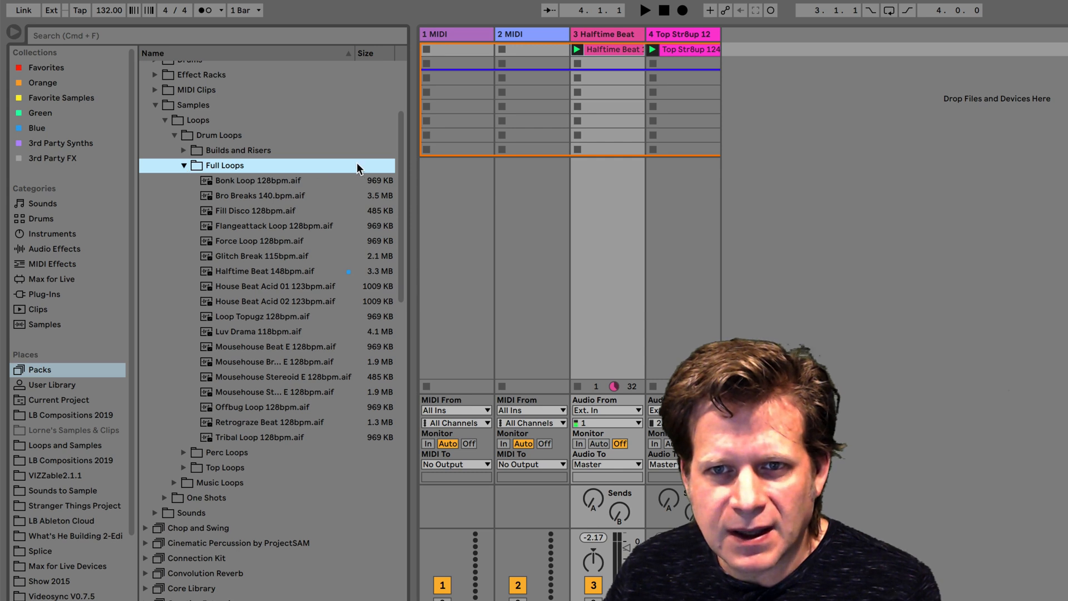
pyautogui.moveTo(277, 368)
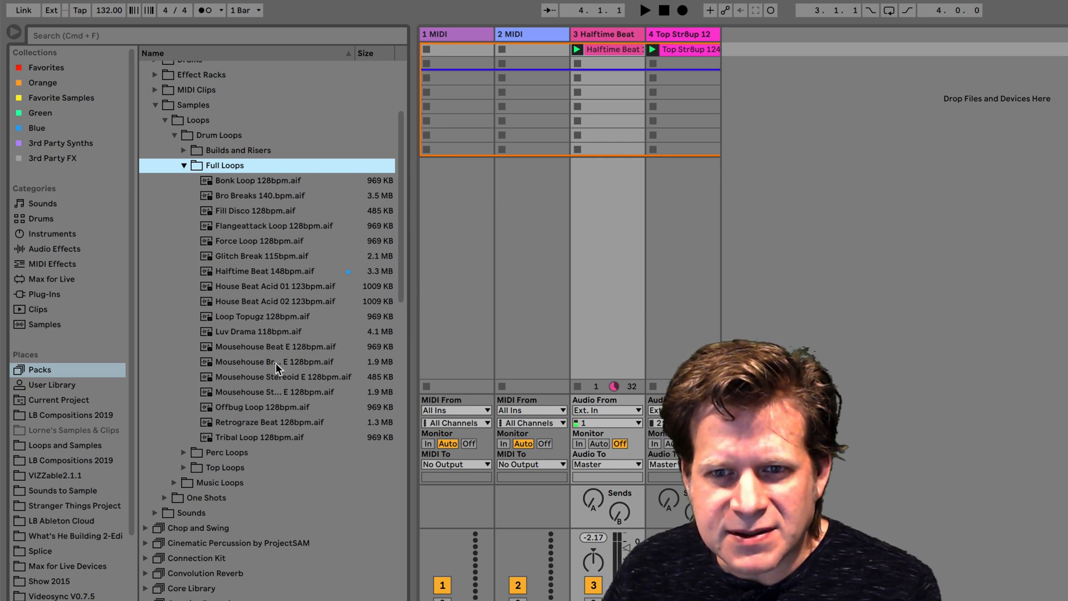
# - Audition the Mousehouse loops and Luv Drama 118bpm for track 3's second scene
pyautogui.click(275, 361)
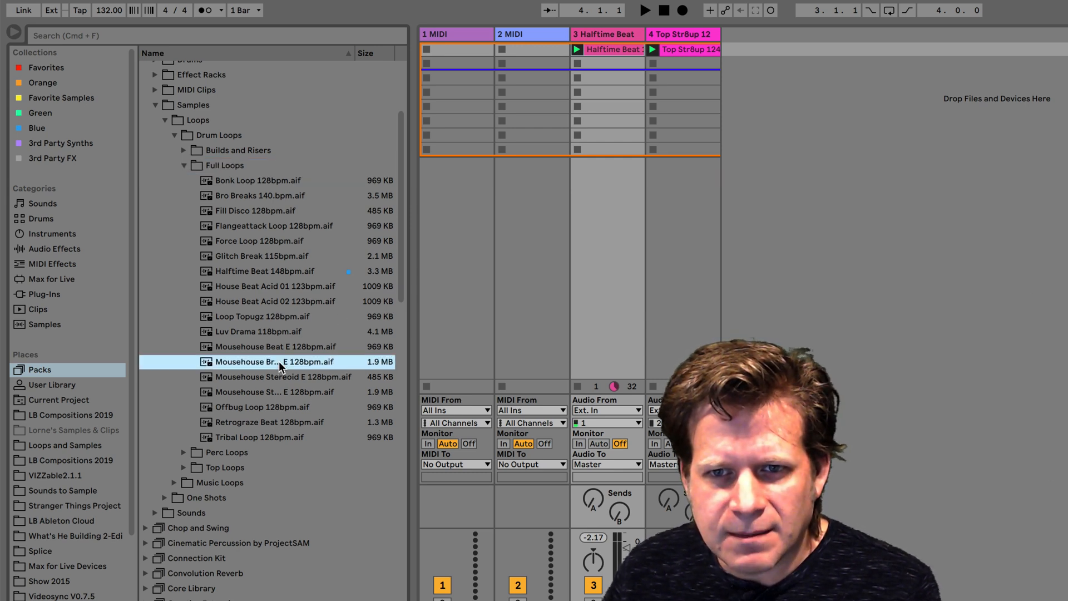
pyautogui.click(274, 347)
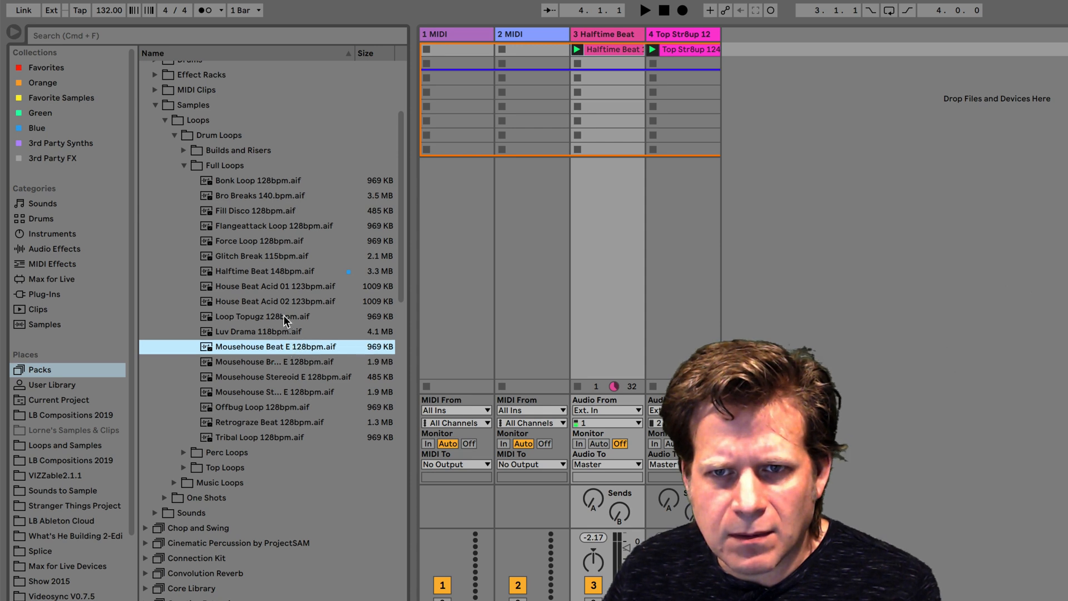
pyautogui.click(259, 332)
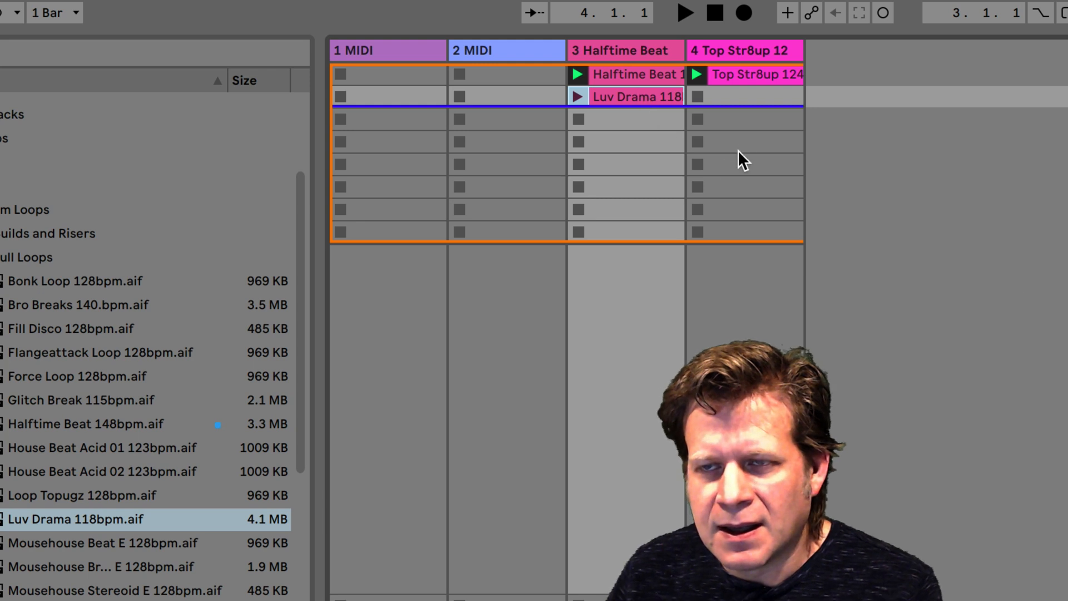
pyautogui.moveTo(578, 102)
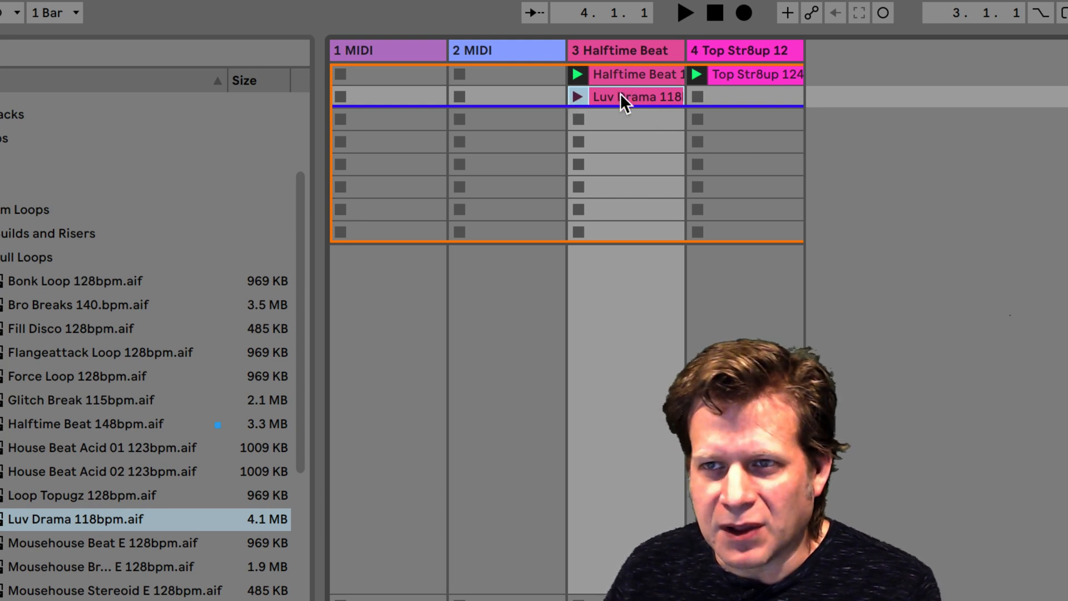
pyautogui.moveTo(610, 103)
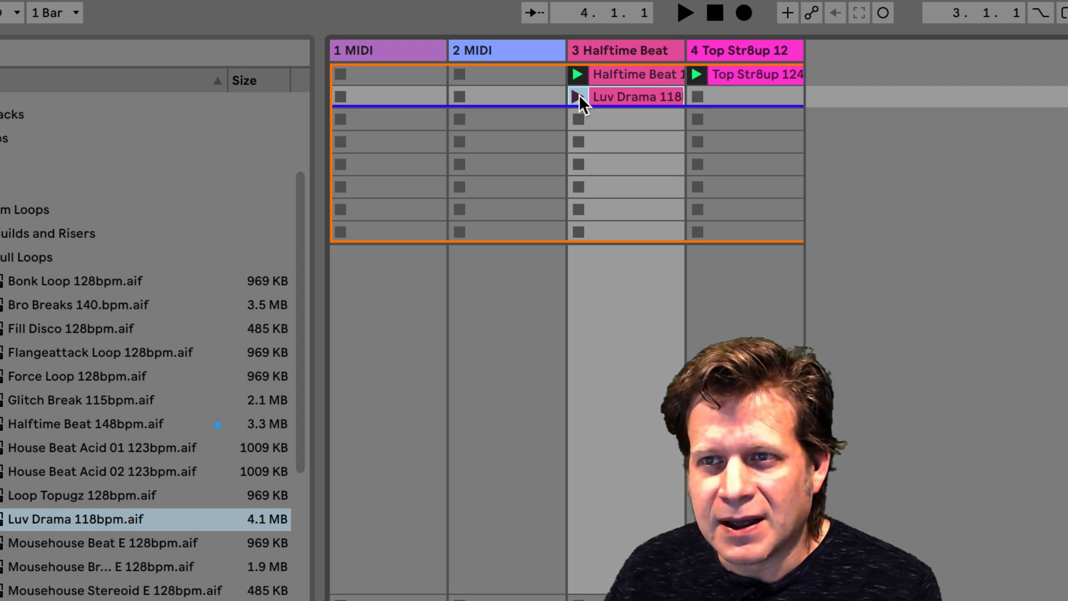
pyautogui.moveTo(623, 106)
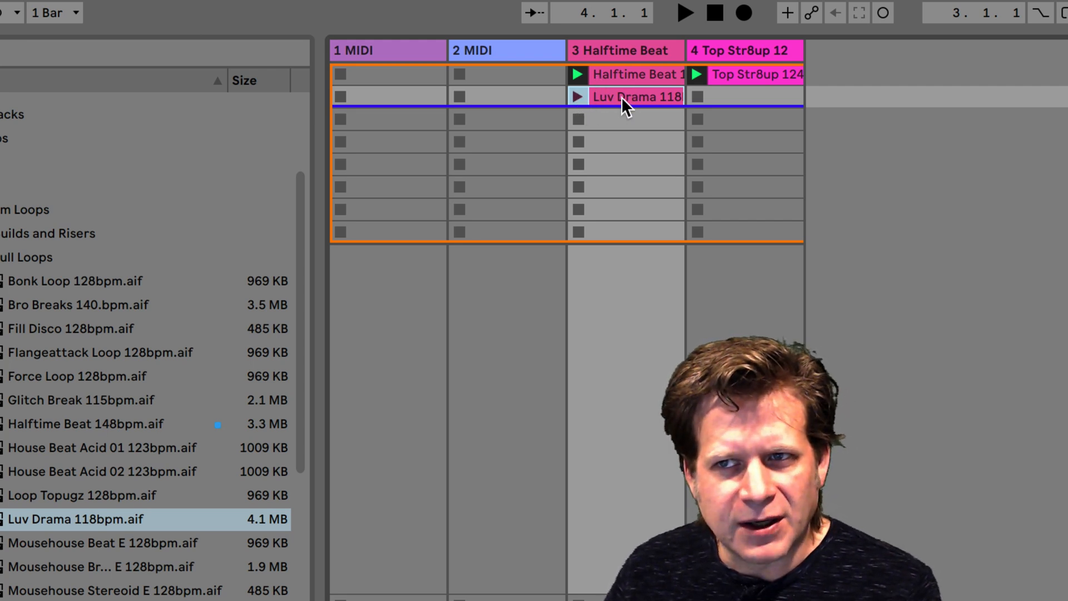
pyautogui.moveTo(767, 81)
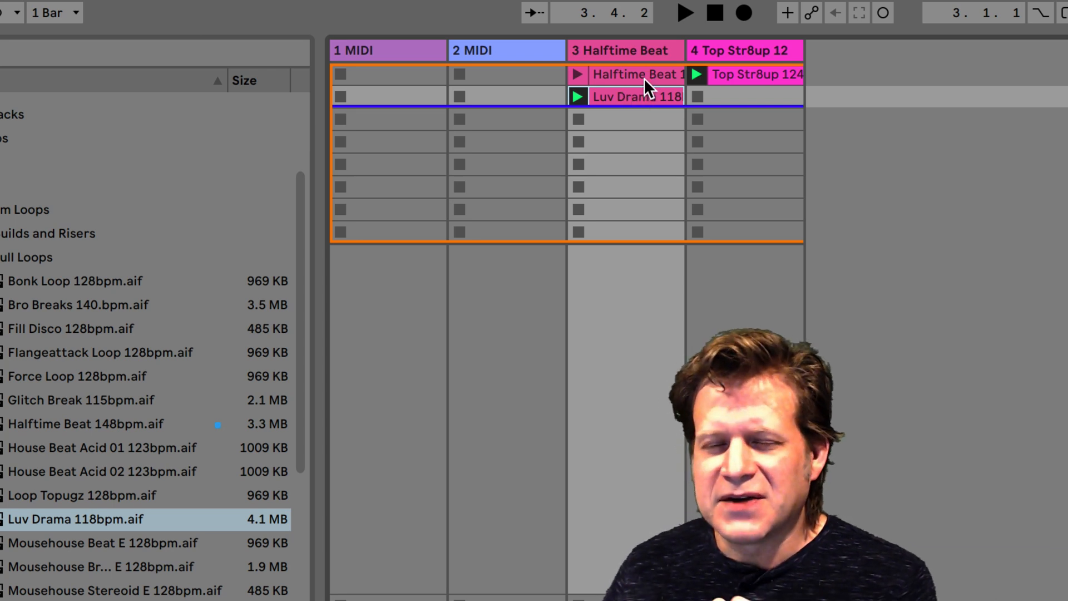
pyautogui.moveTo(644, 103)
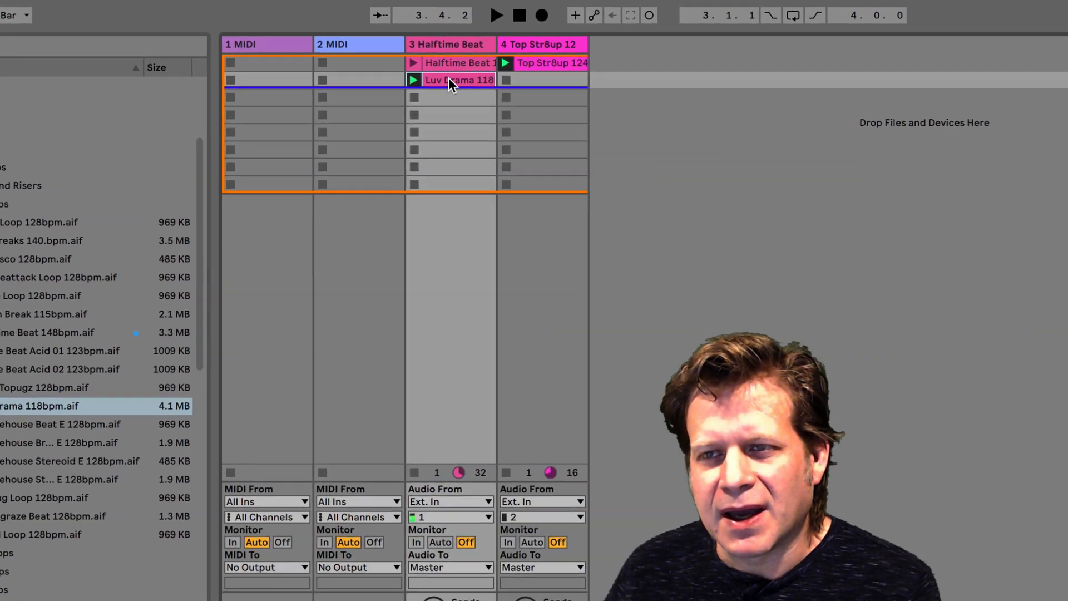
# - Recolour the Luv Drama clip blue from its context menu and trigger it
pyautogui.rightClick(449, 80)
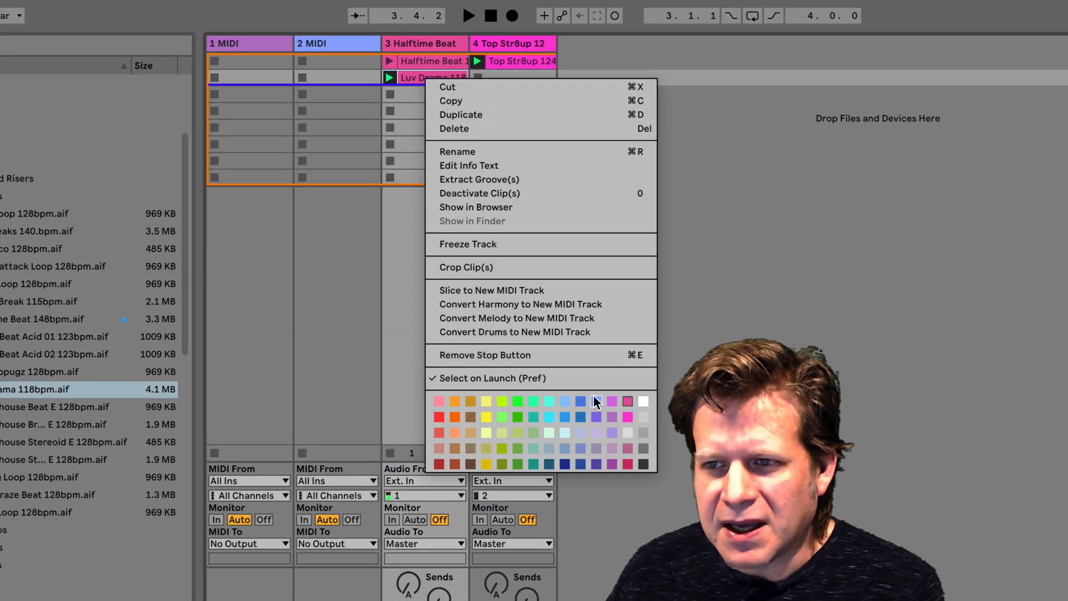
pyautogui.click(596, 401)
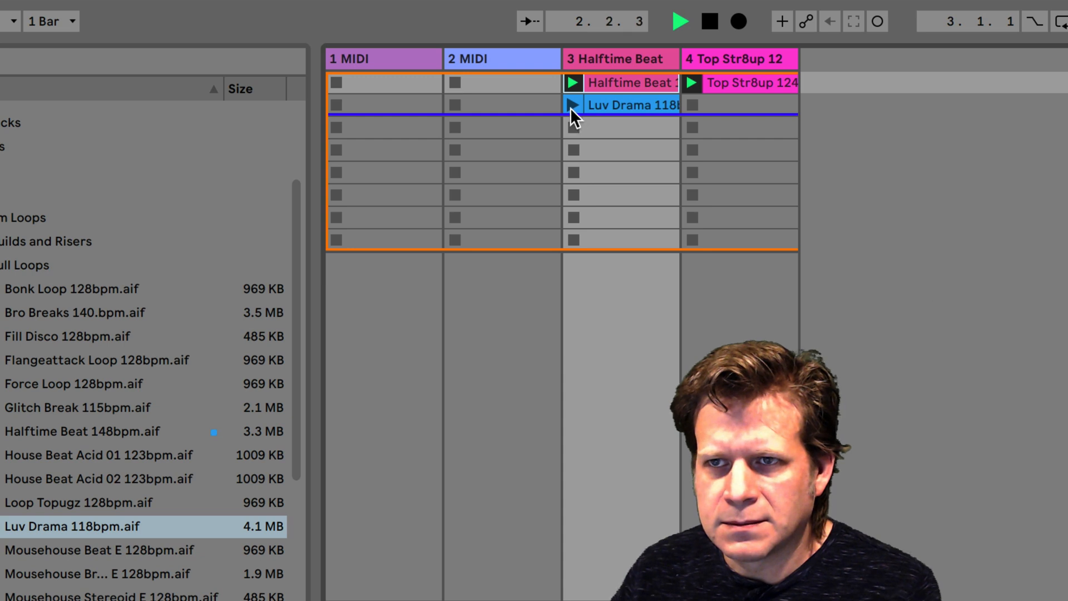
pyautogui.click(573, 104)
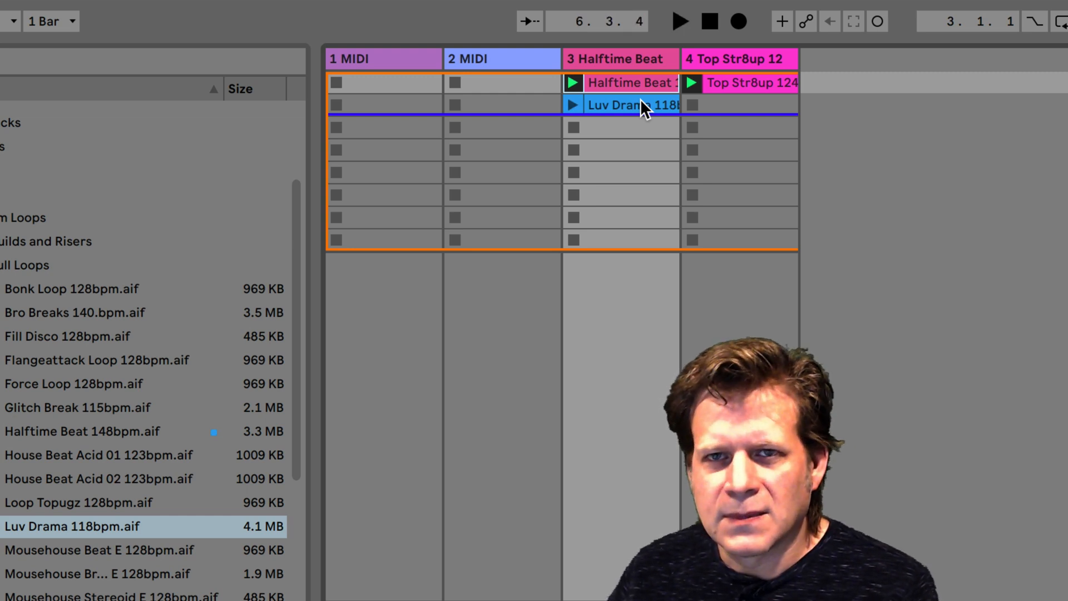
pyautogui.moveTo(427, 93)
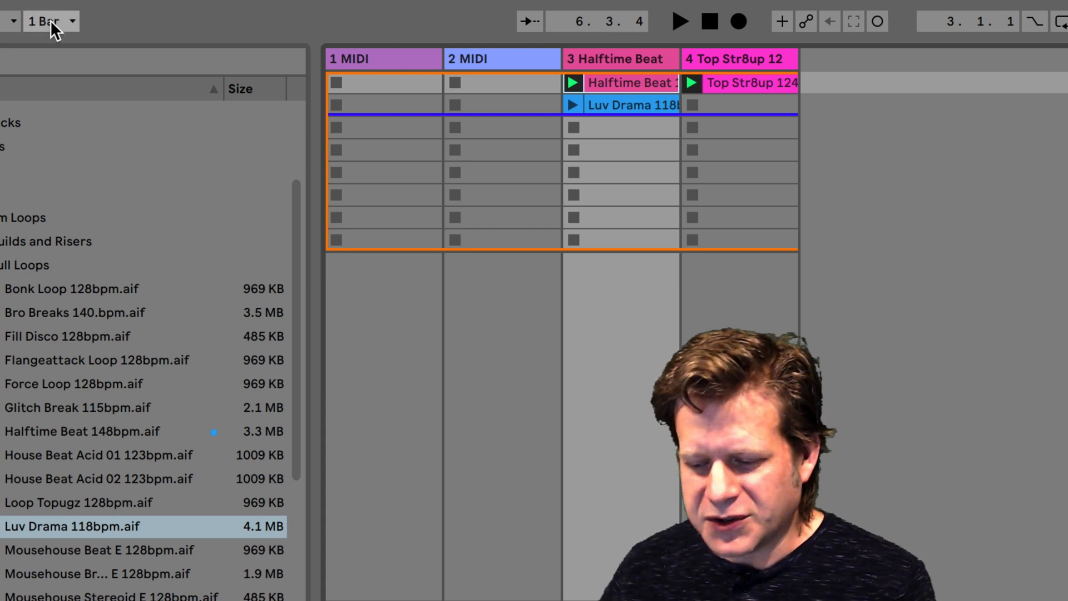
pyautogui.moveTo(65, 29)
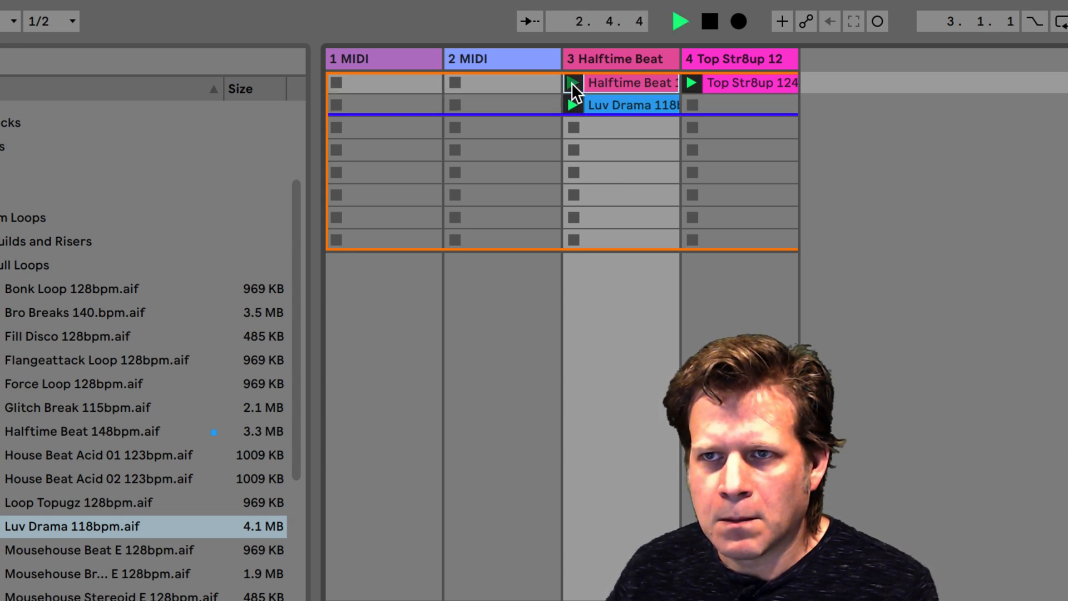
pyautogui.click(573, 105)
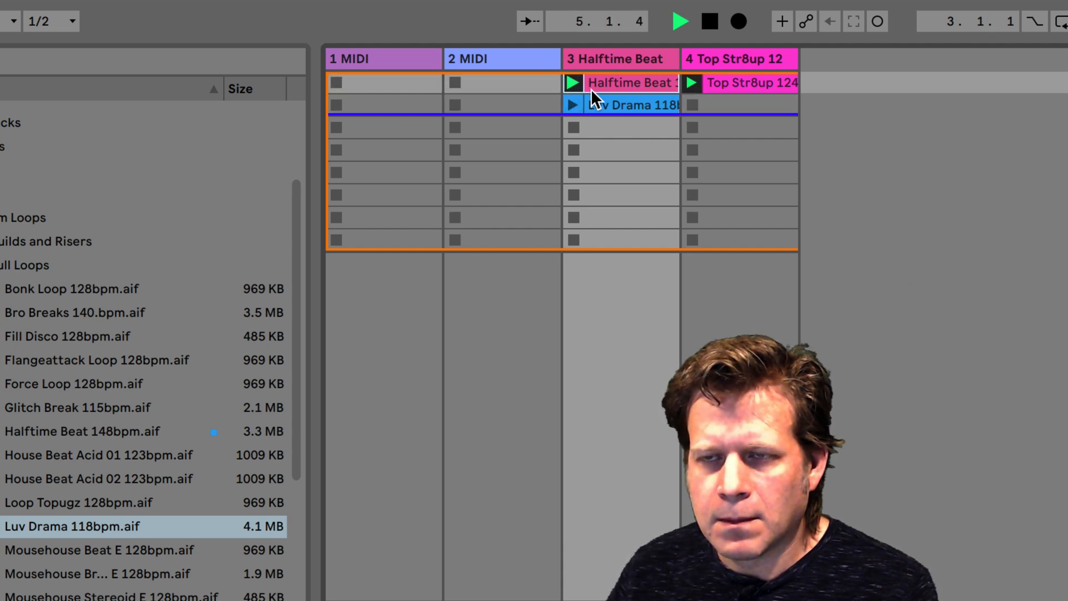
pyautogui.click(50, 20)
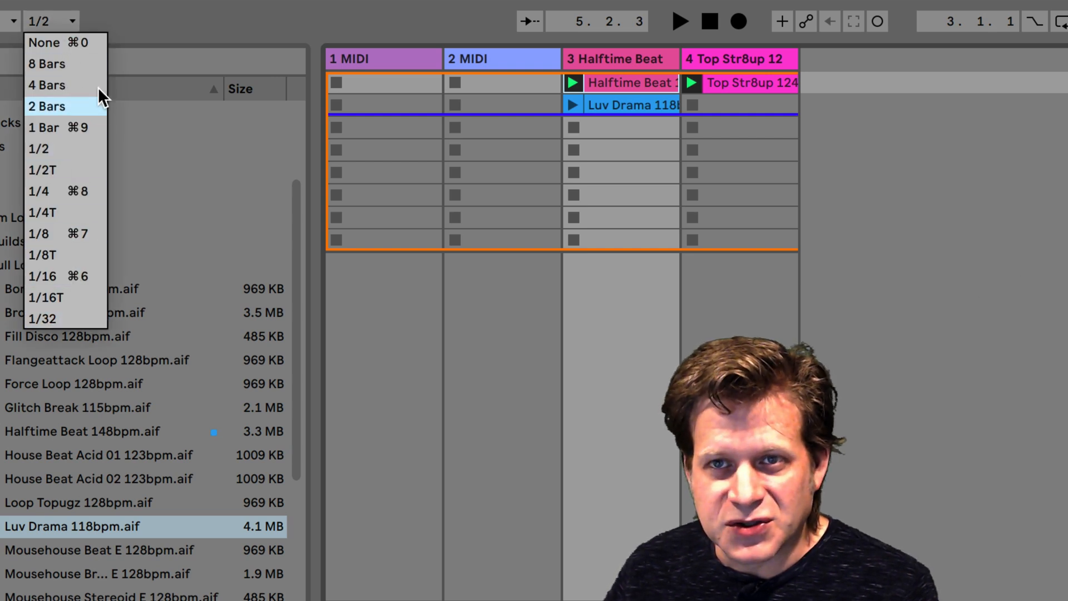
pyautogui.moveTo(61, 127)
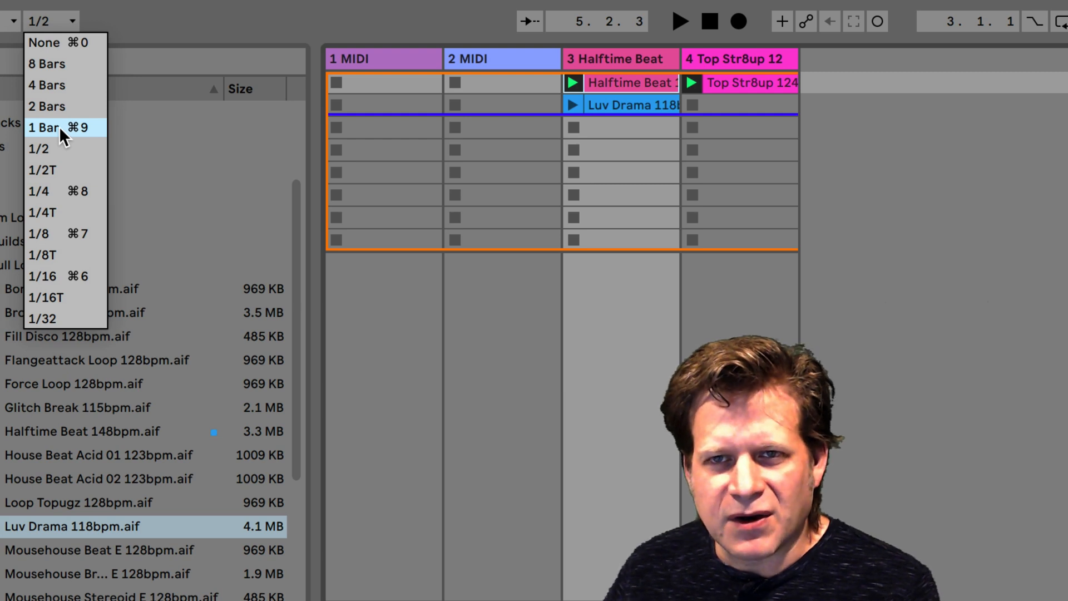
pyautogui.click(45, 127)
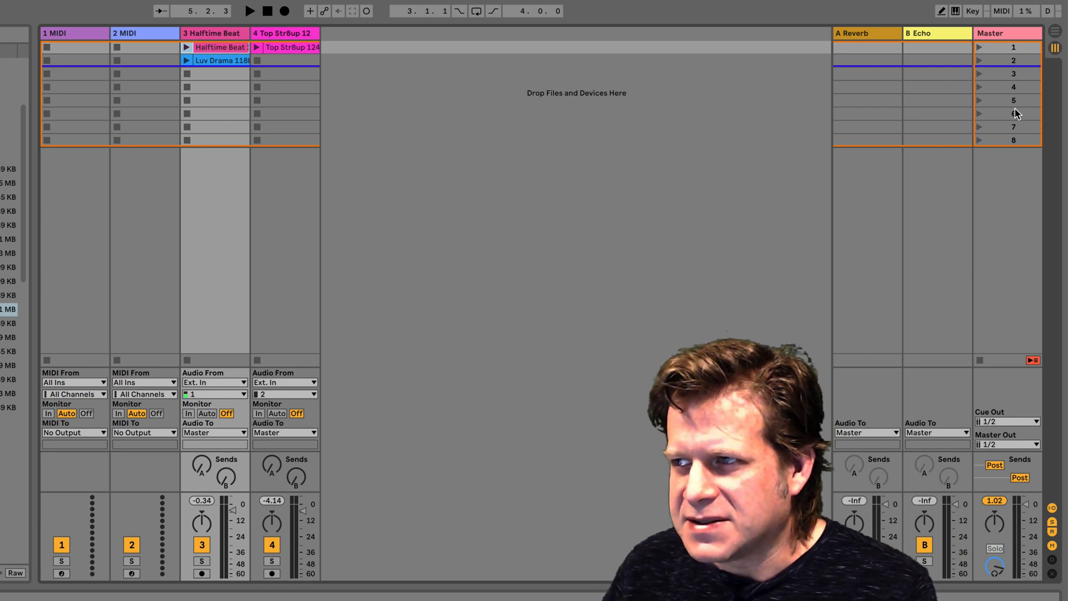
pyautogui.moveTo(1008, 139)
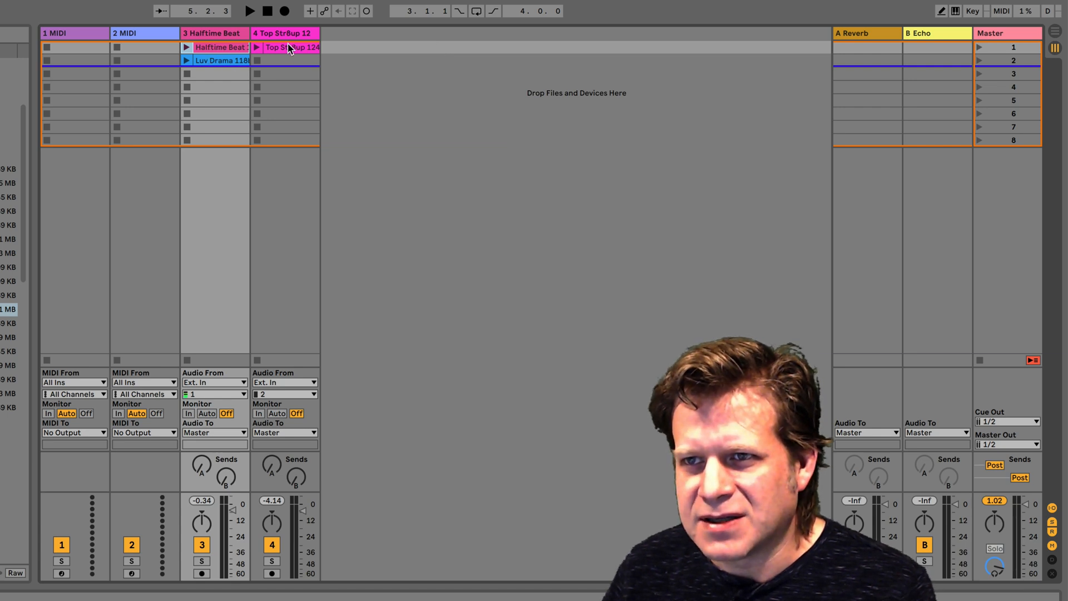
pyautogui.moveTo(988, 60)
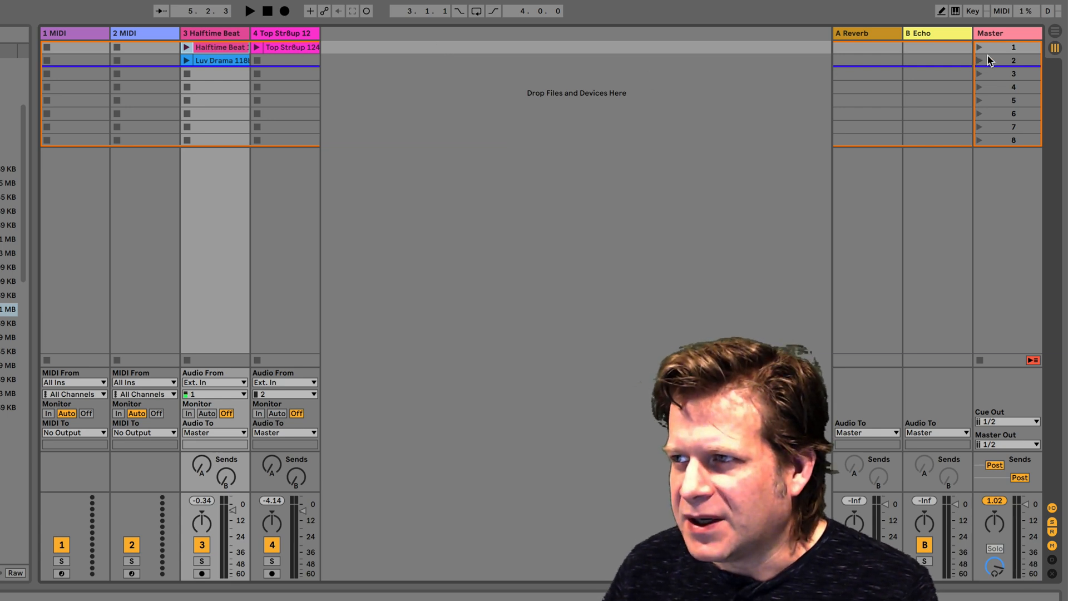
pyautogui.moveTo(324, 62)
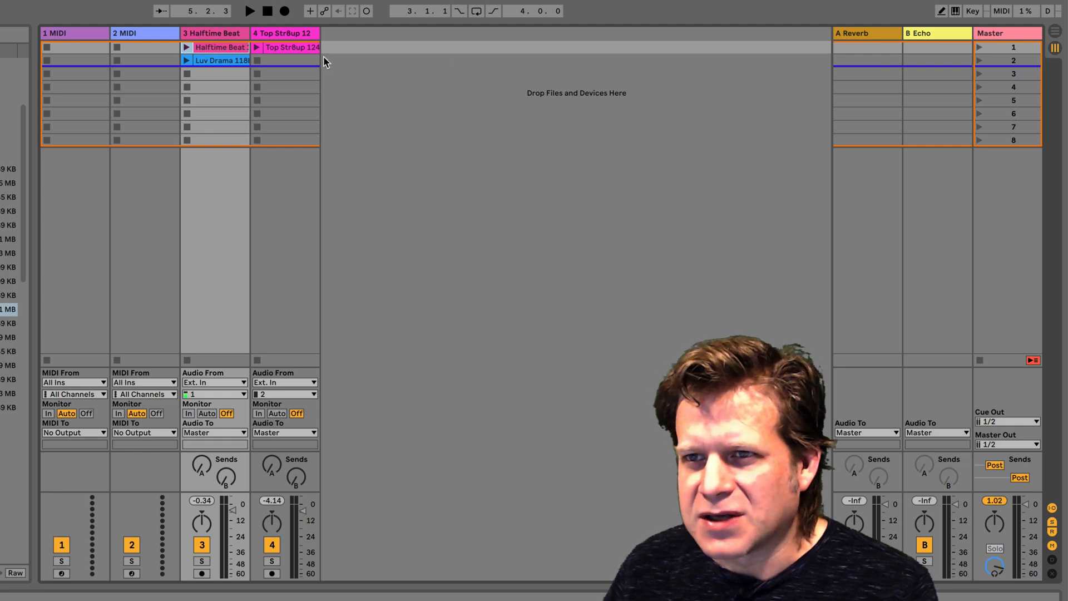
pyautogui.moveTo(909, 49)
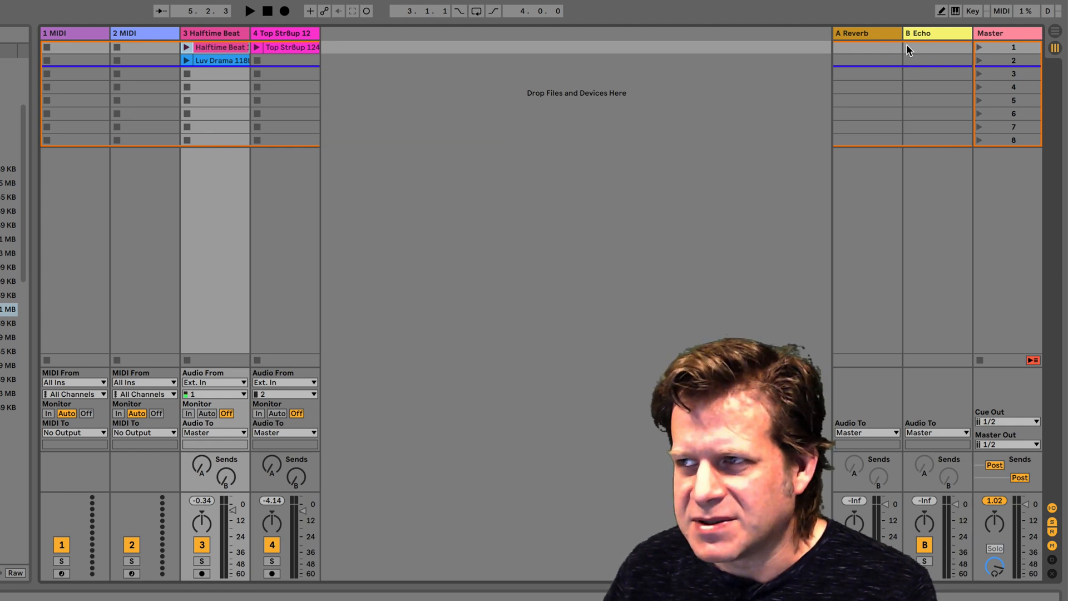
# - Launch all clips of scene 1 from the Master column
pyautogui.click(249, 11)
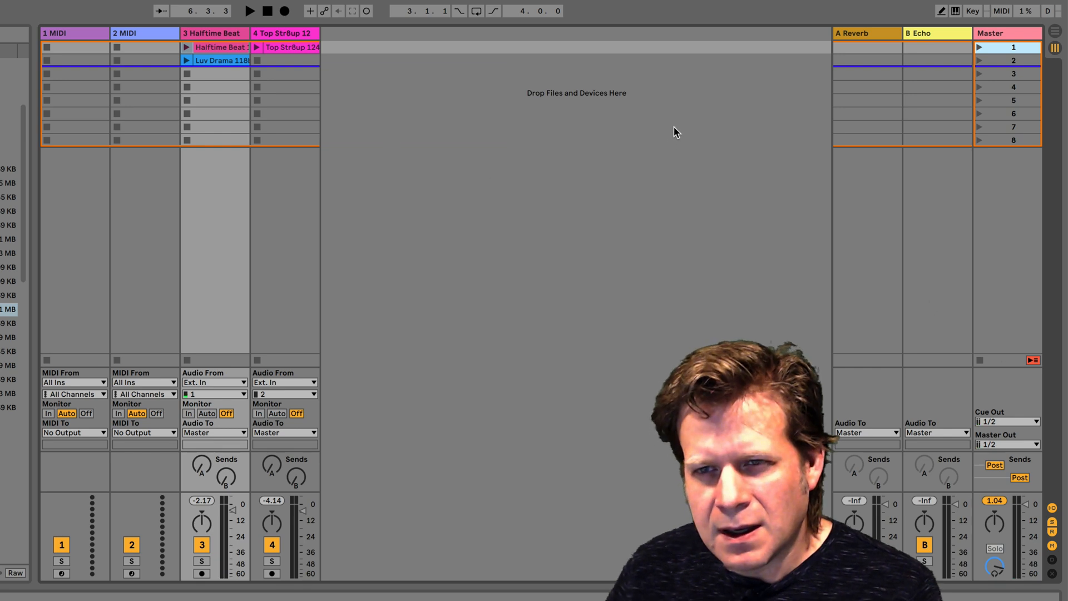
pyautogui.moveTo(1026, 60)
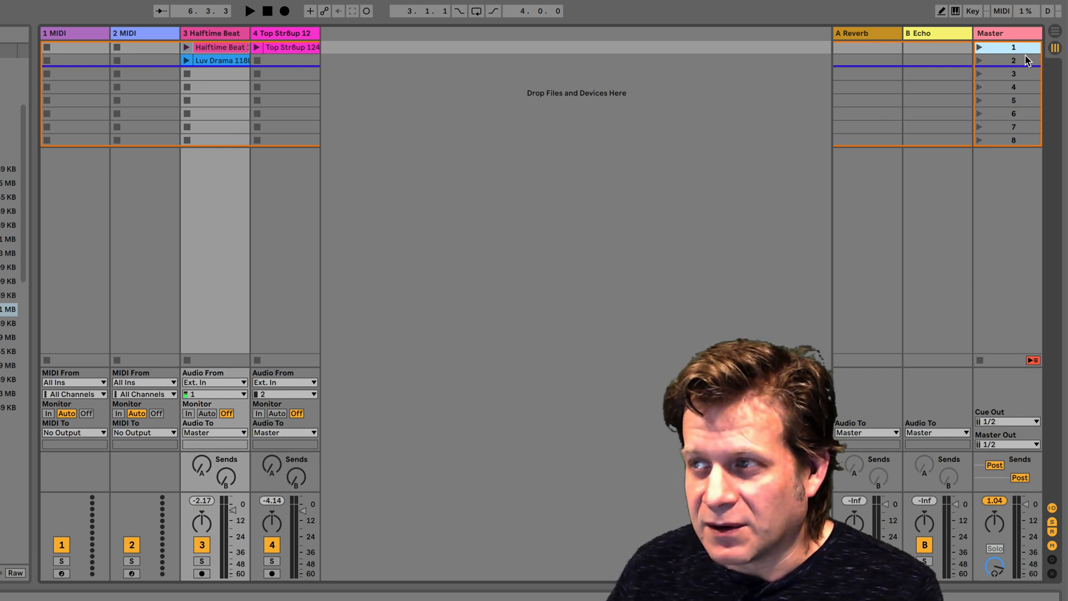
# - Rename scene 1 to 'Beat 1' via the scene context menu
pyautogui.rightClick(1012, 47)
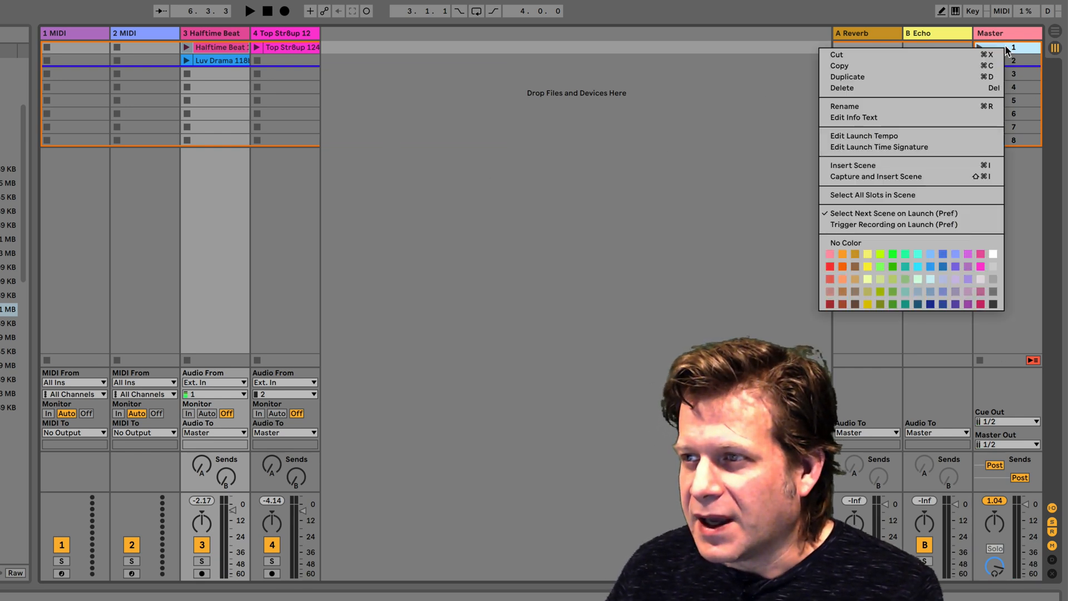
pyautogui.moveTo(954, 107)
pyautogui.write('Beat ')
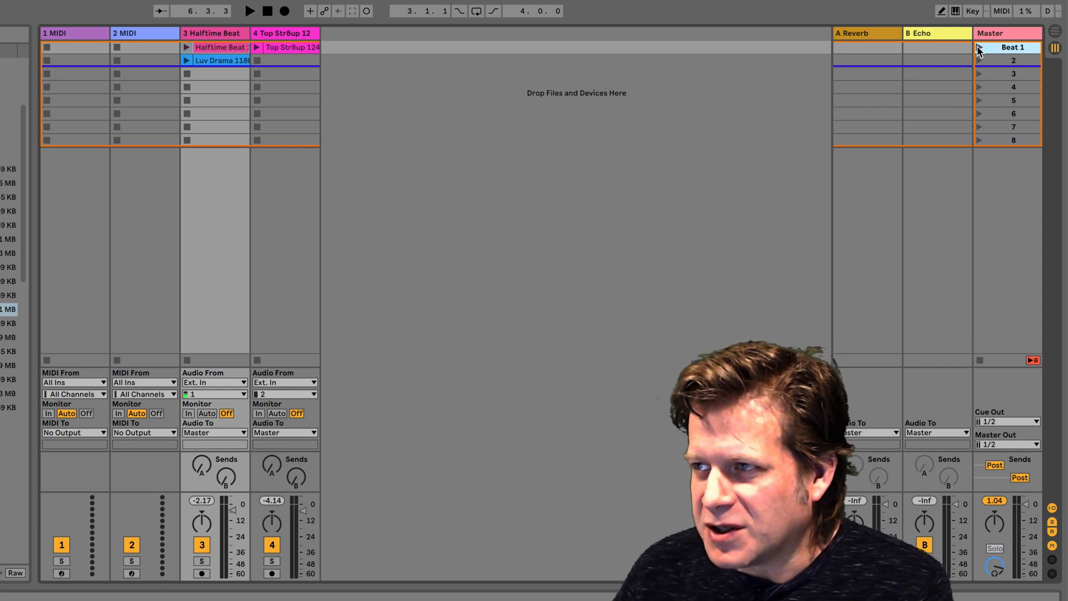
pyautogui.click(249, 11)
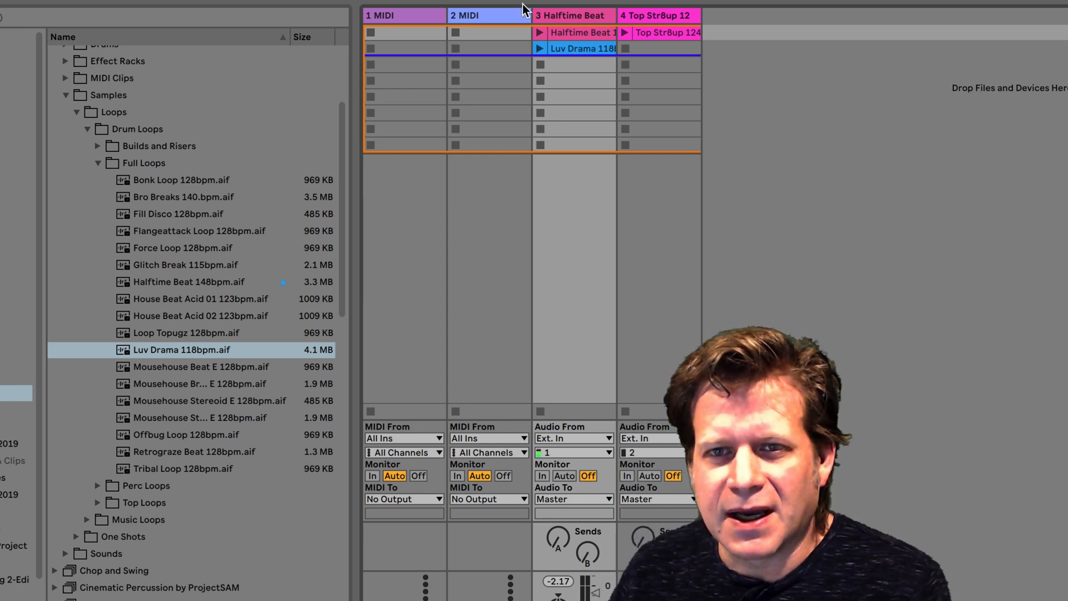
pyautogui.moveTo(99, 168)
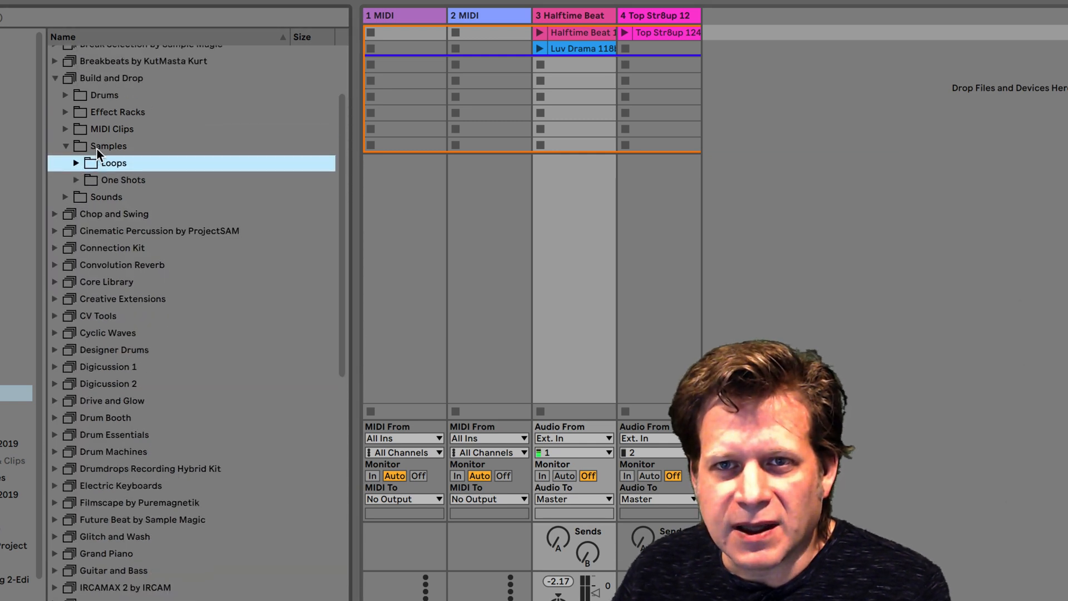
# - Expand Build and Drop MIDI Clips and its 124-128 and 130-150 bpm folders
pyautogui.scroll(3)
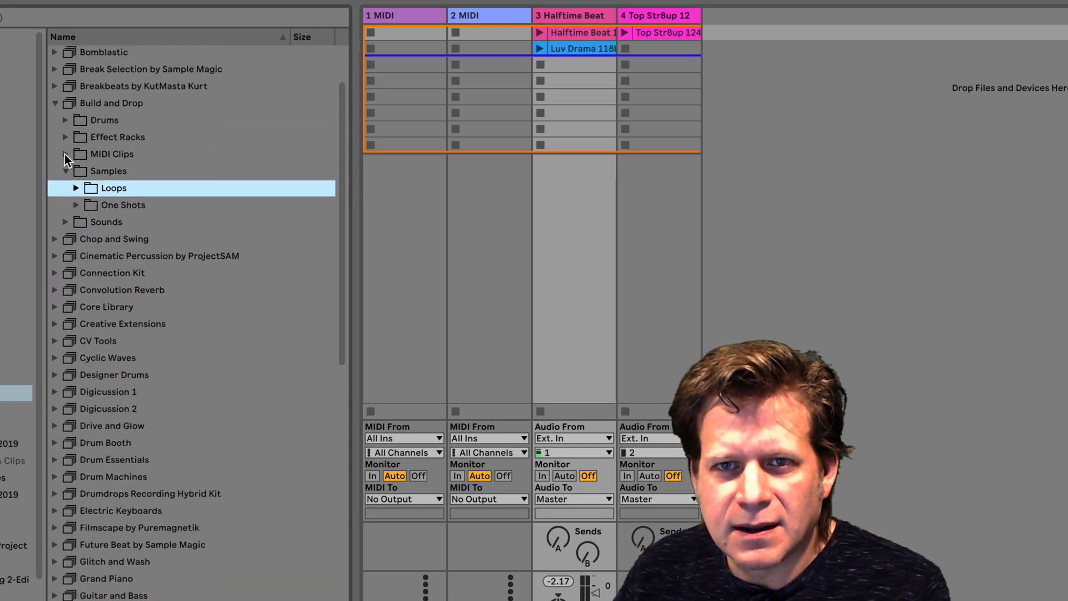
pyautogui.click(65, 154)
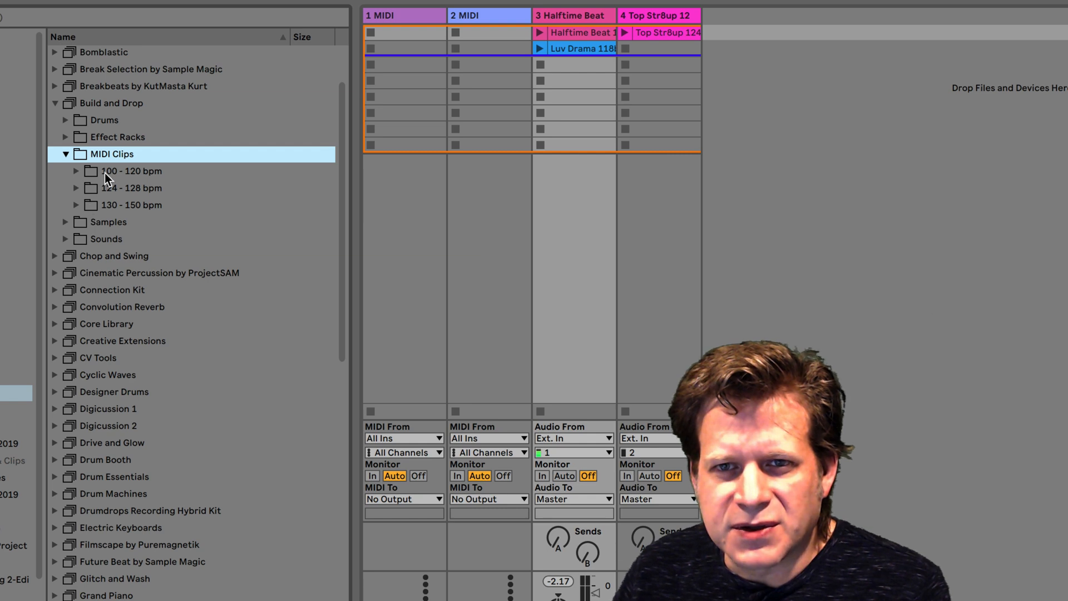
pyautogui.moveTo(113, 174)
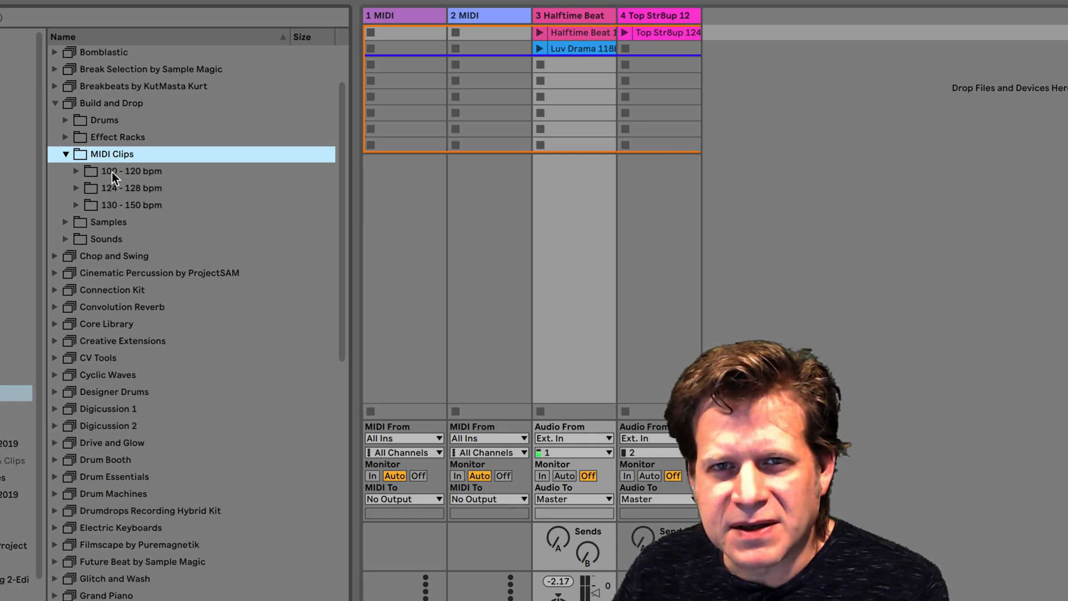
pyautogui.moveTo(77, 182)
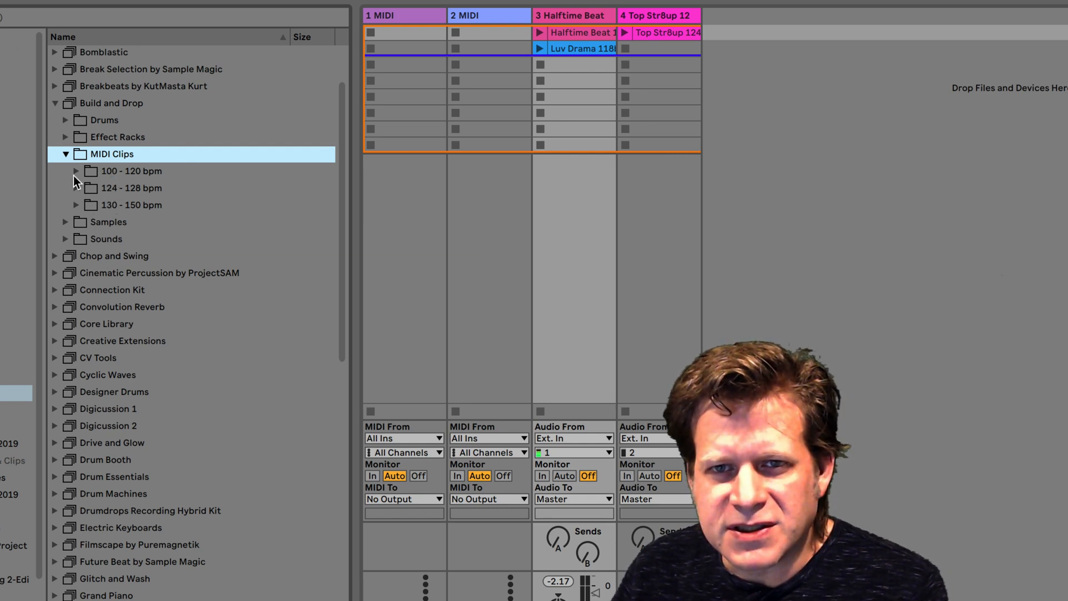
pyautogui.click(77, 188)
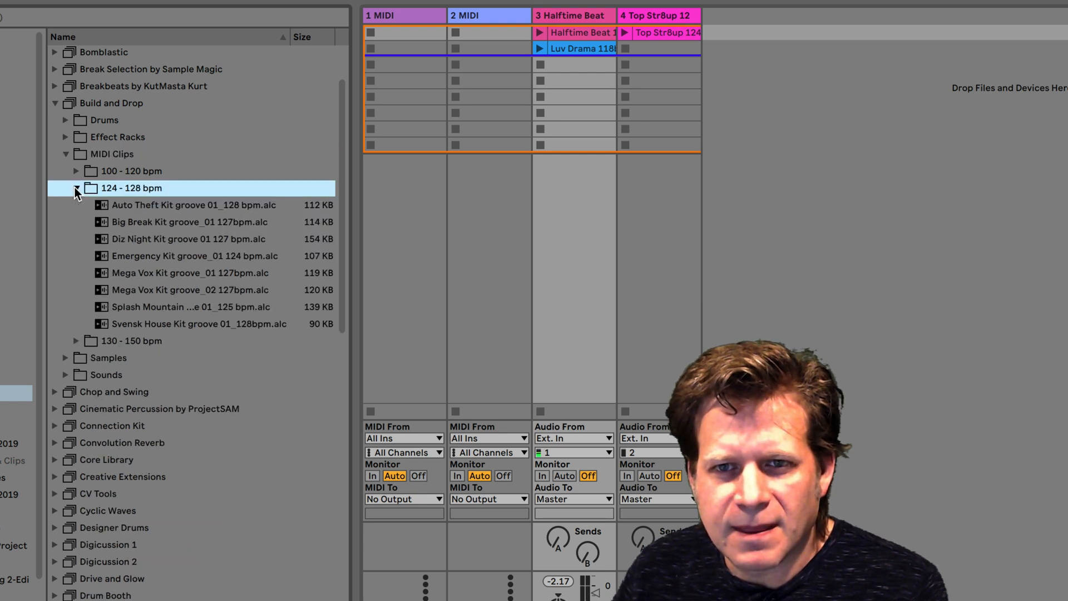
pyautogui.click(76, 204)
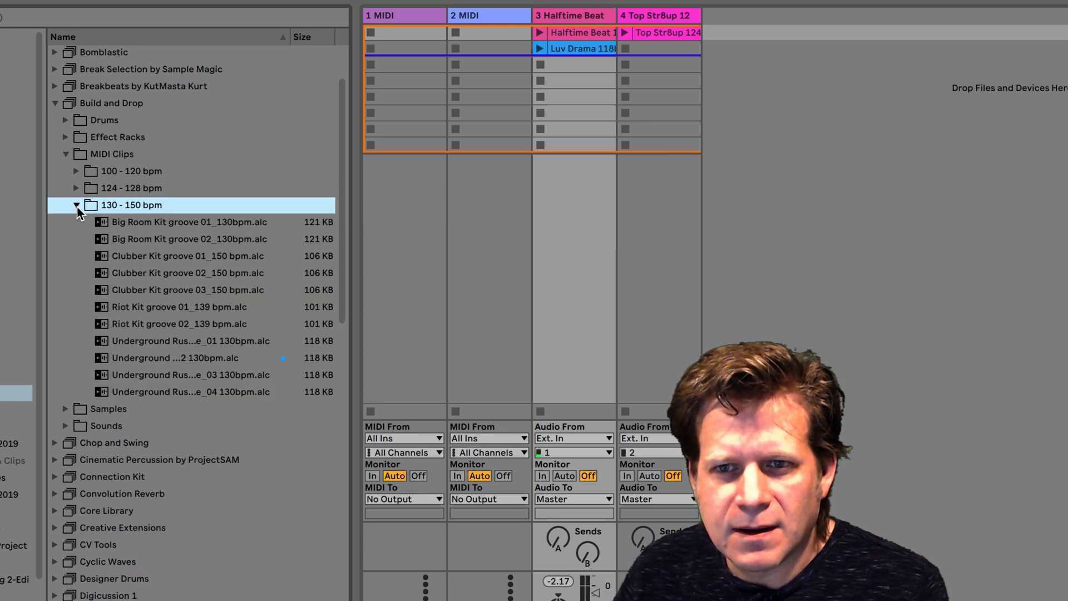
# - Audition Clubber Kit groove 03, Riot Kit groove 02 and an Underground Rush groove
pyautogui.click(187, 289)
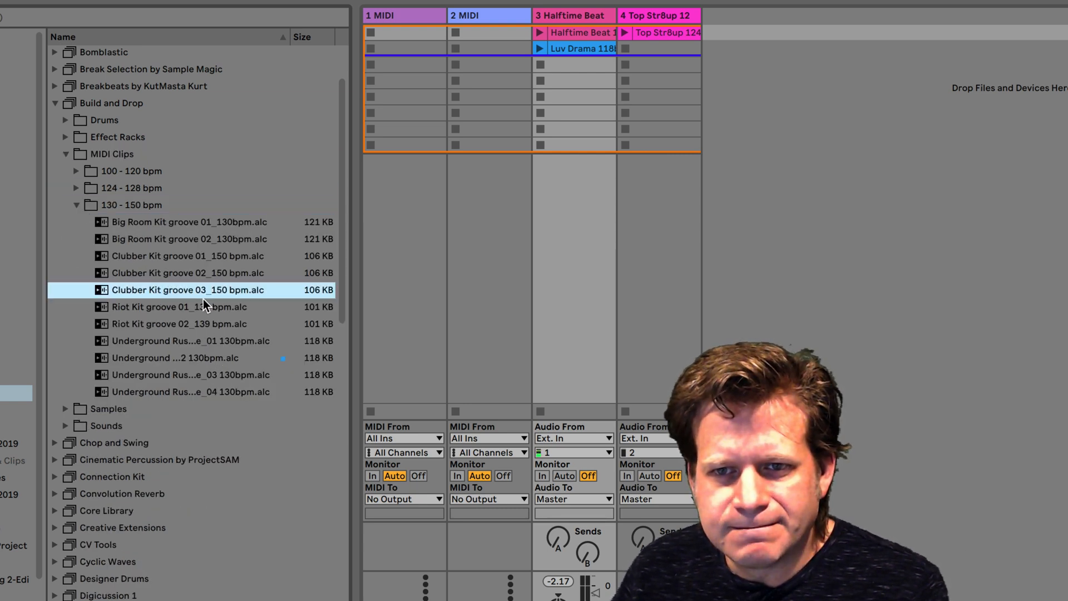
pyautogui.click(178, 323)
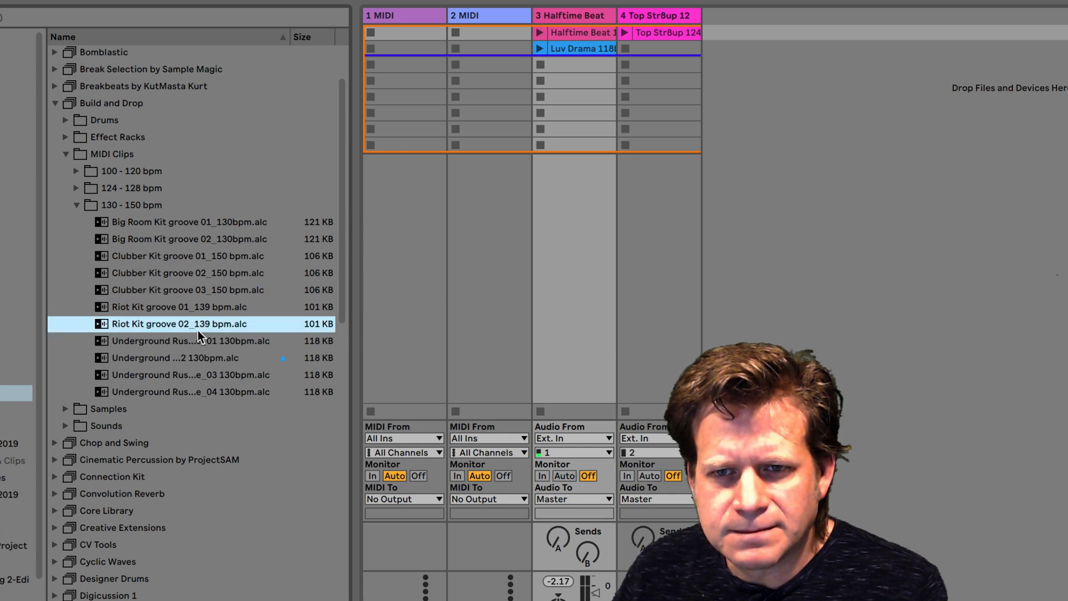
pyautogui.moveTo(199, 361)
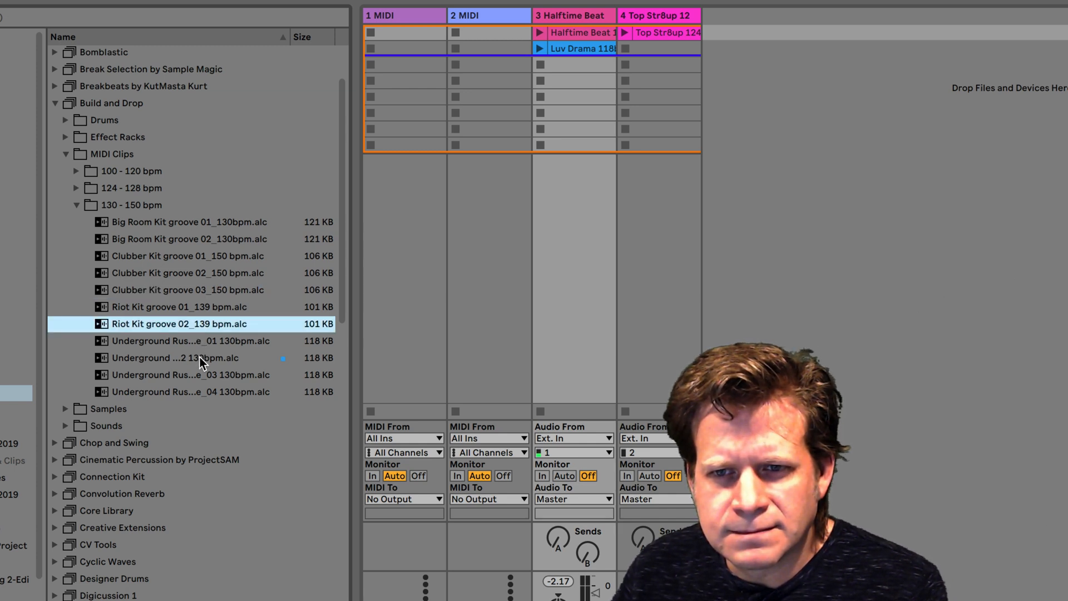
pyautogui.click(190, 357)
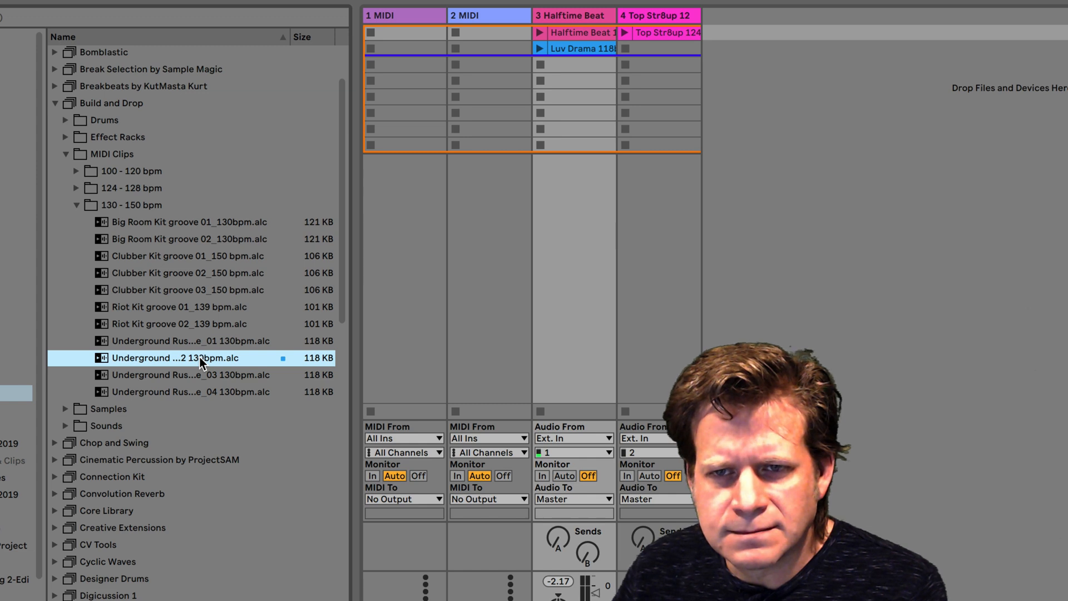
pyautogui.moveTo(173, 359)
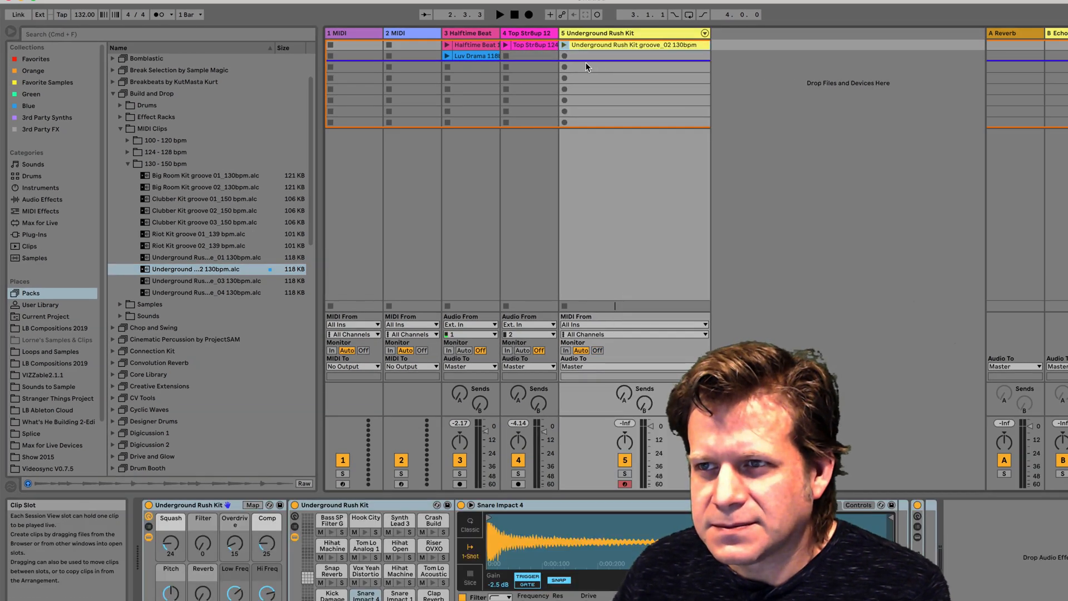
pyautogui.moveTo(504, 203)
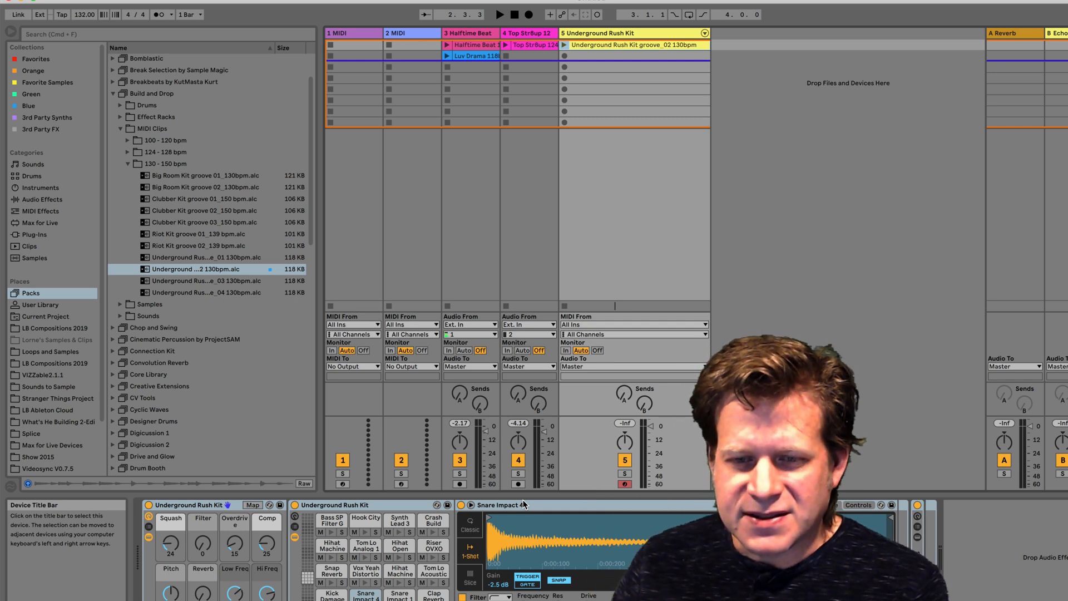
pyautogui.moveTo(189, 555)
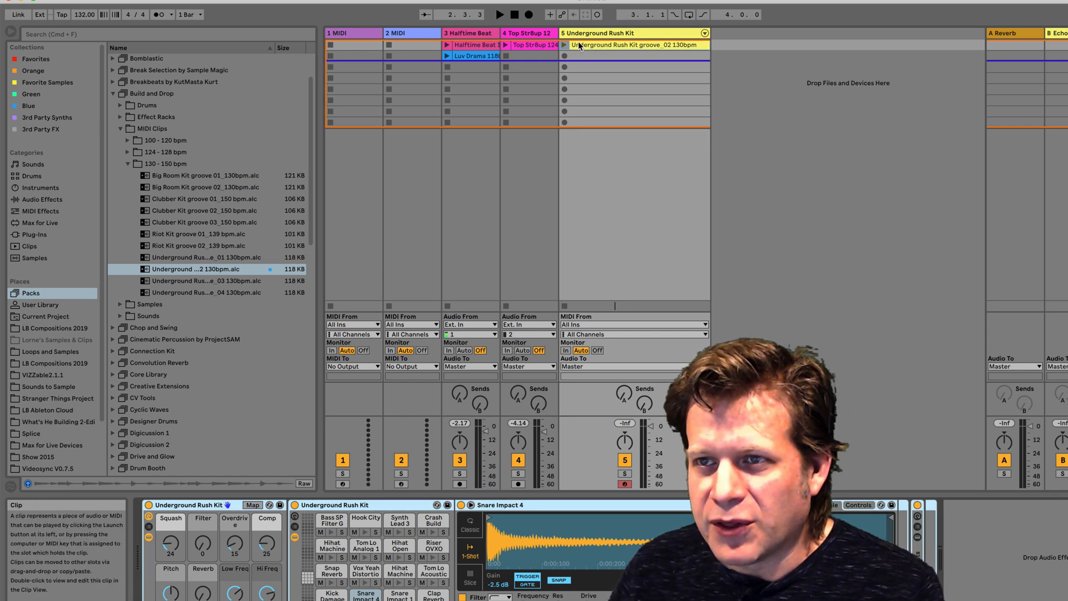
pyautogui.moveTo(800, 57)
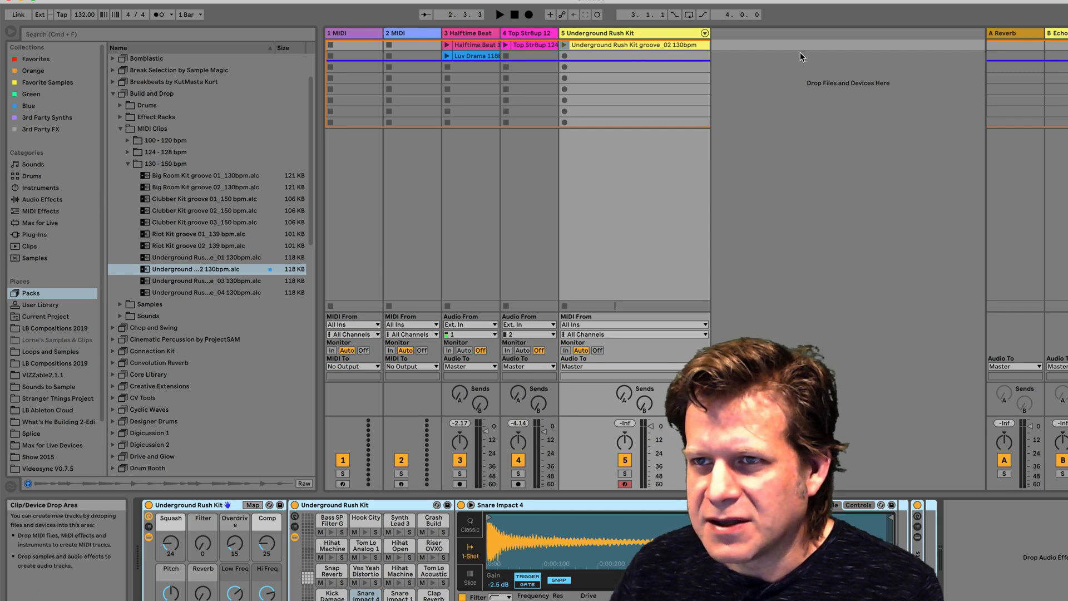
pyautogui.moveTo(612, 357)
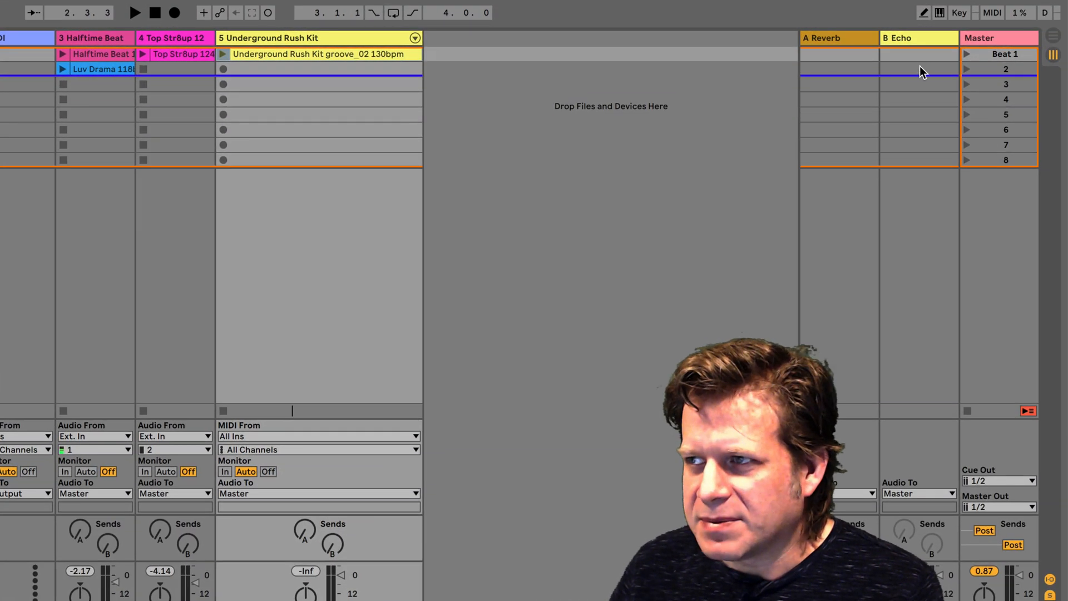
# - Launch the Beat 1 scene with all loops, then scene 2 so only Luv Drama plays
pyautogui.click(135, 12)
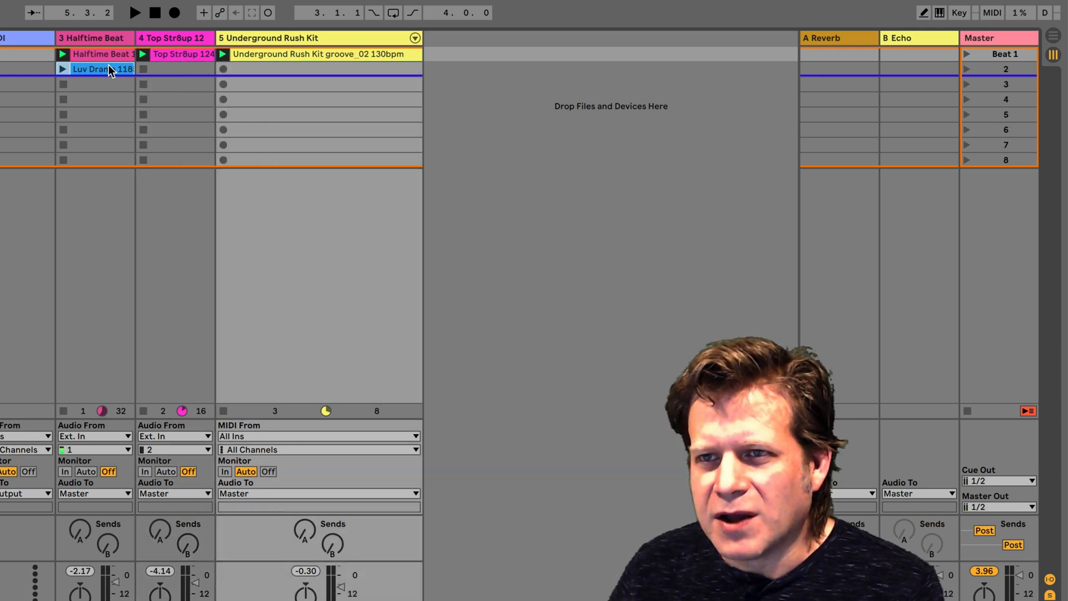
pyautogui.click(222, 53)
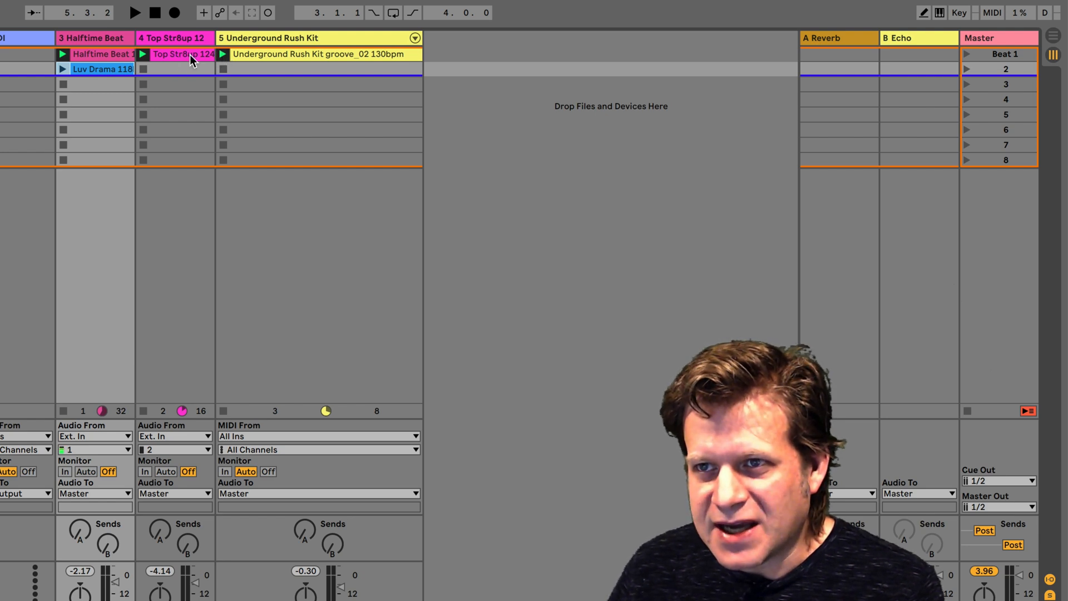
pyautogui.moveTo(963, 63)
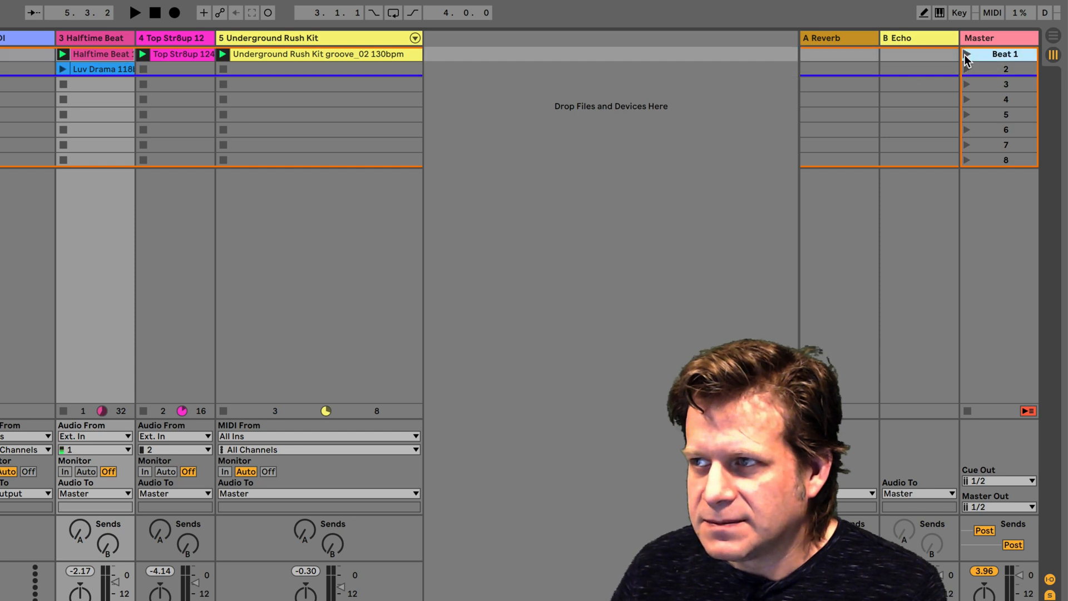
pyautogui.click(134, 12)
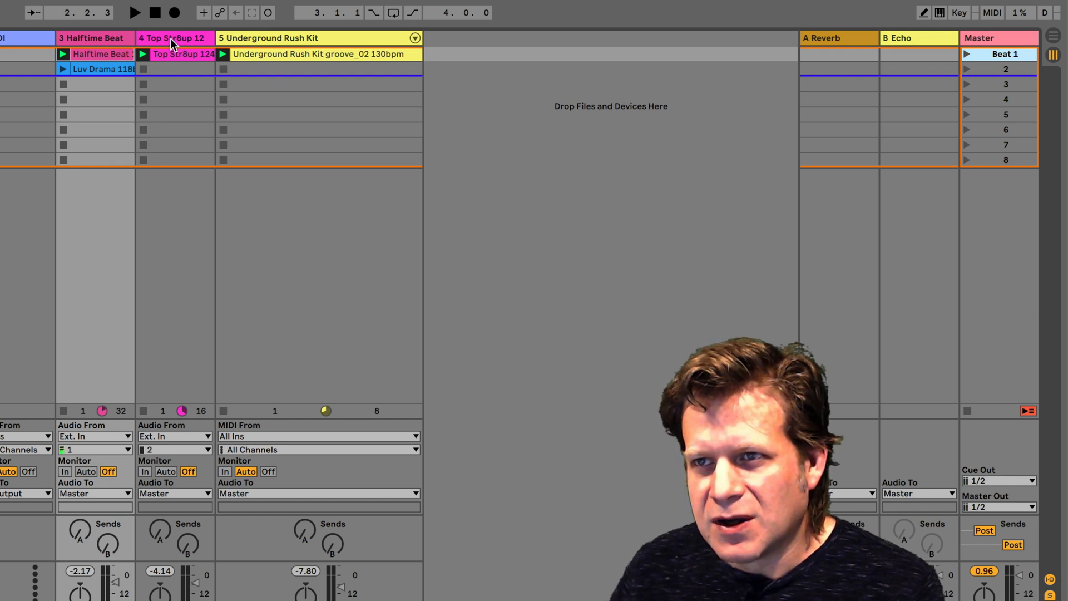
pyautogui.moveTo(265, 74)
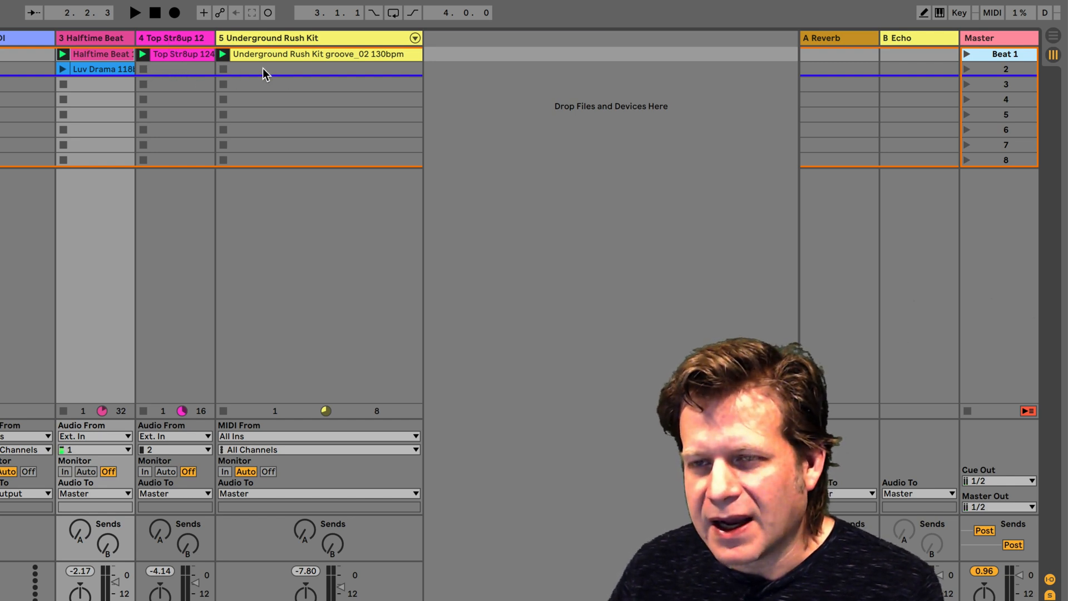
pyautogui.moveTo(260, 81)
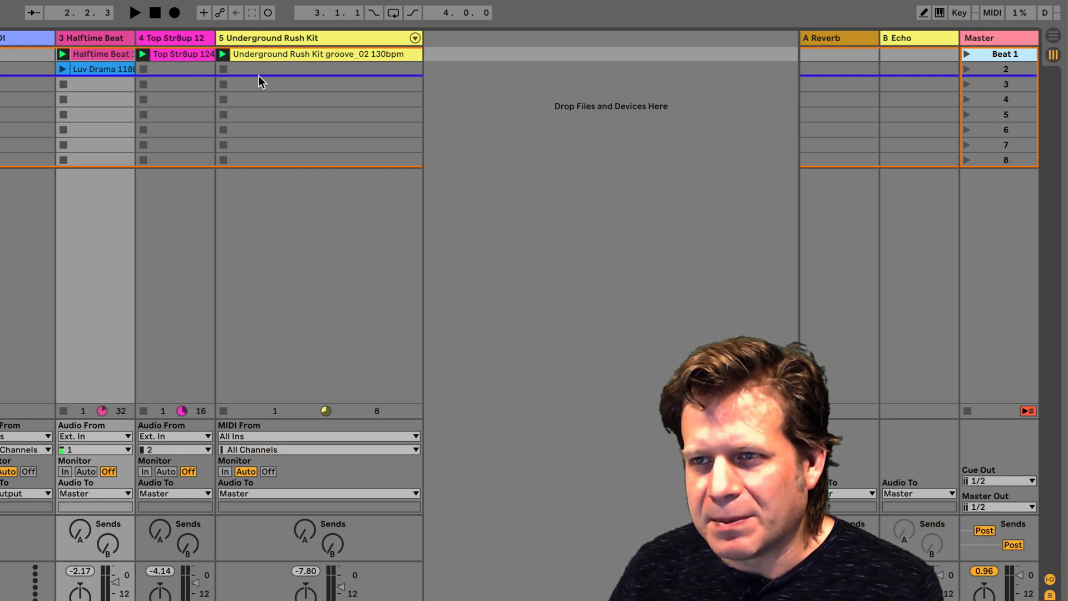
pyautogui.click(965, 53)
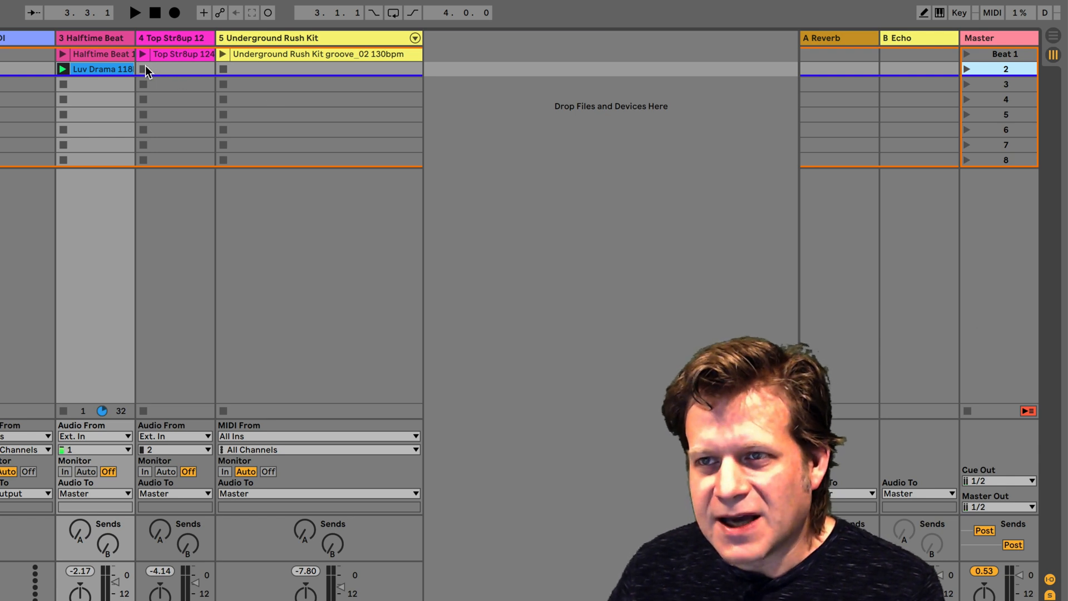
pyautogui.moveTo(168, 73)
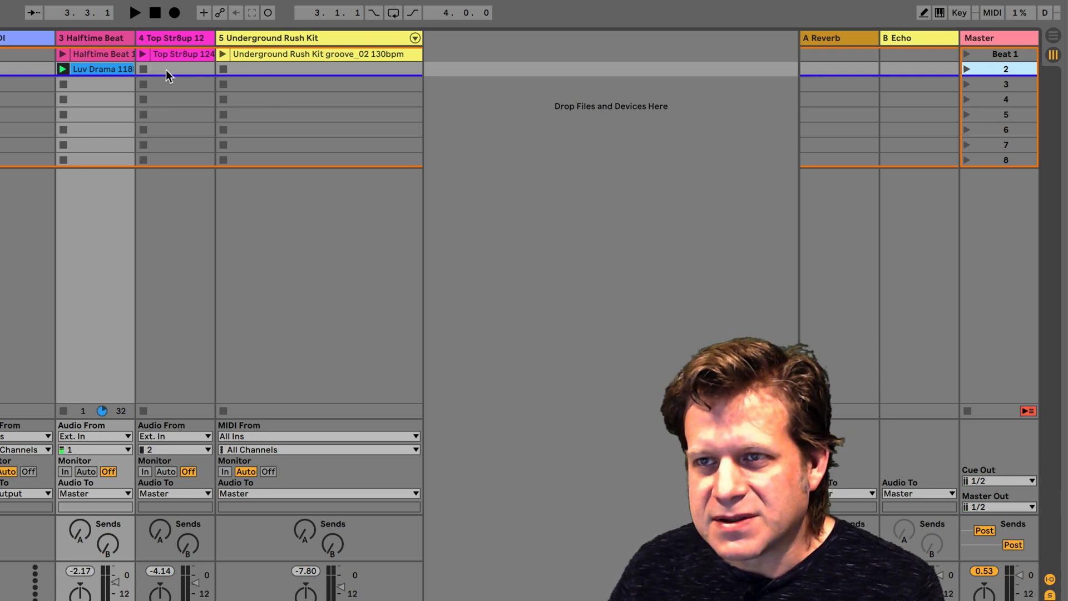
pyautogui.moveTo(144, 53)
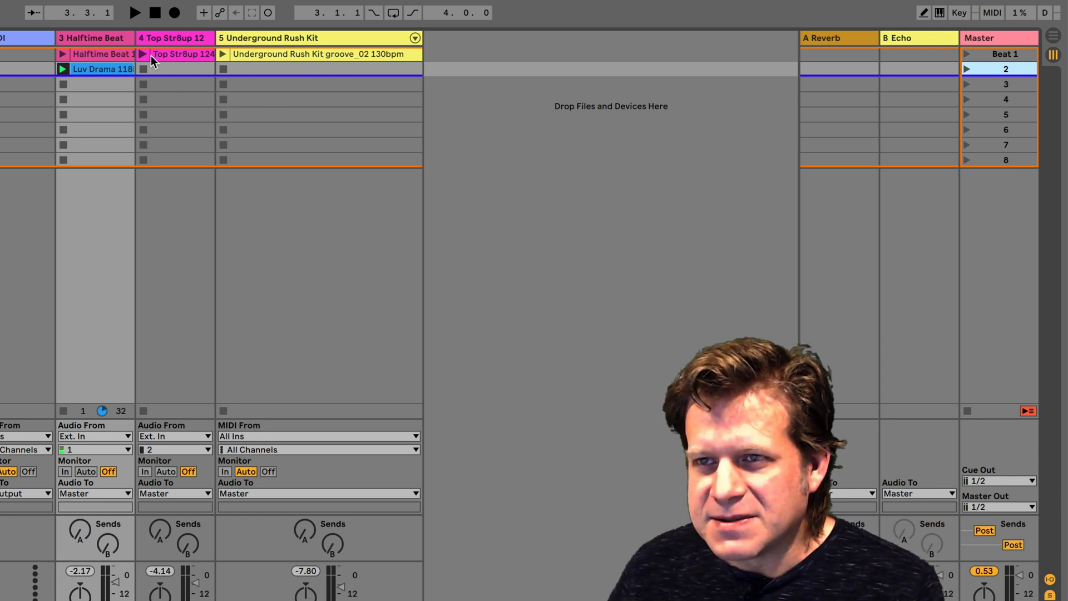
pyautogui.moveTo(178, 61)
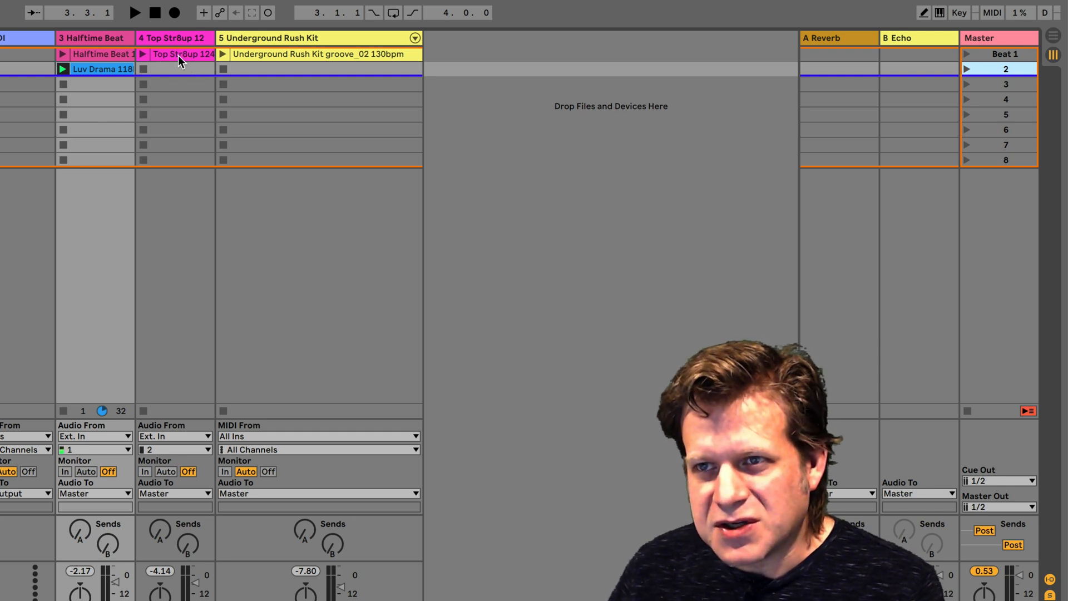
pyautogui.moveTo(176, 63)
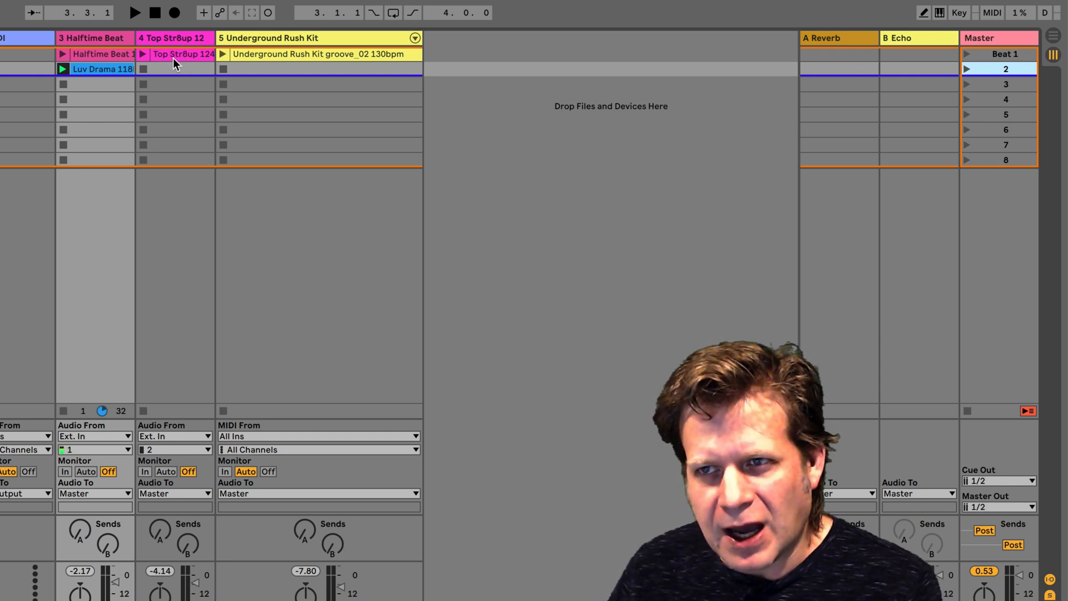
# - Duplicate the Top Str8up 124bpm loop and Underground Rush Kit groove into the scene 2 slots
pyautogui.click(174, 69)
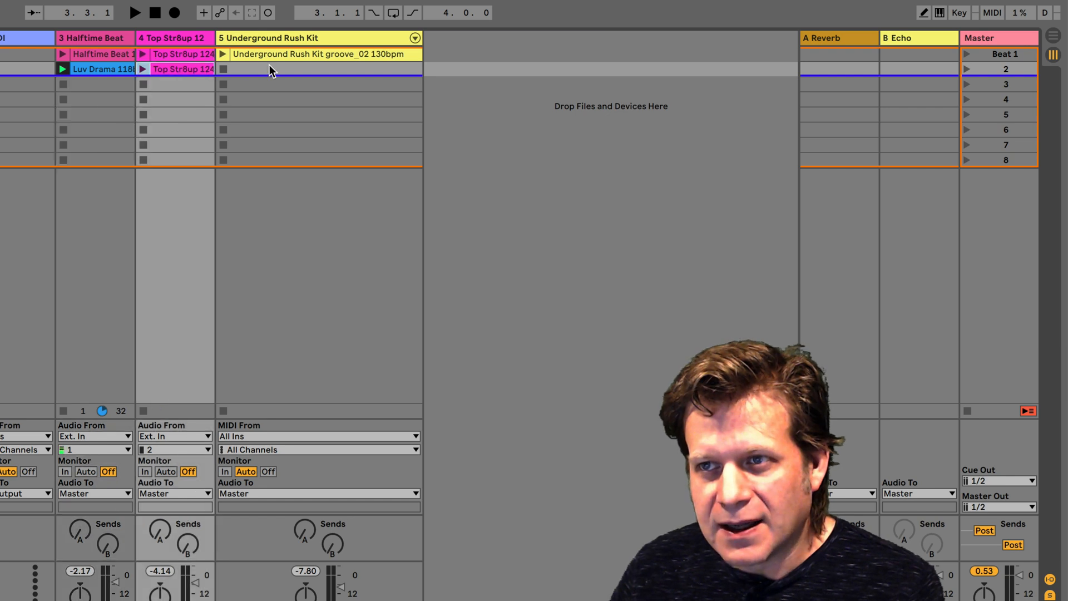
pyautogui.moveTo(320, 53); pyautogui.dragTo(320, 69)
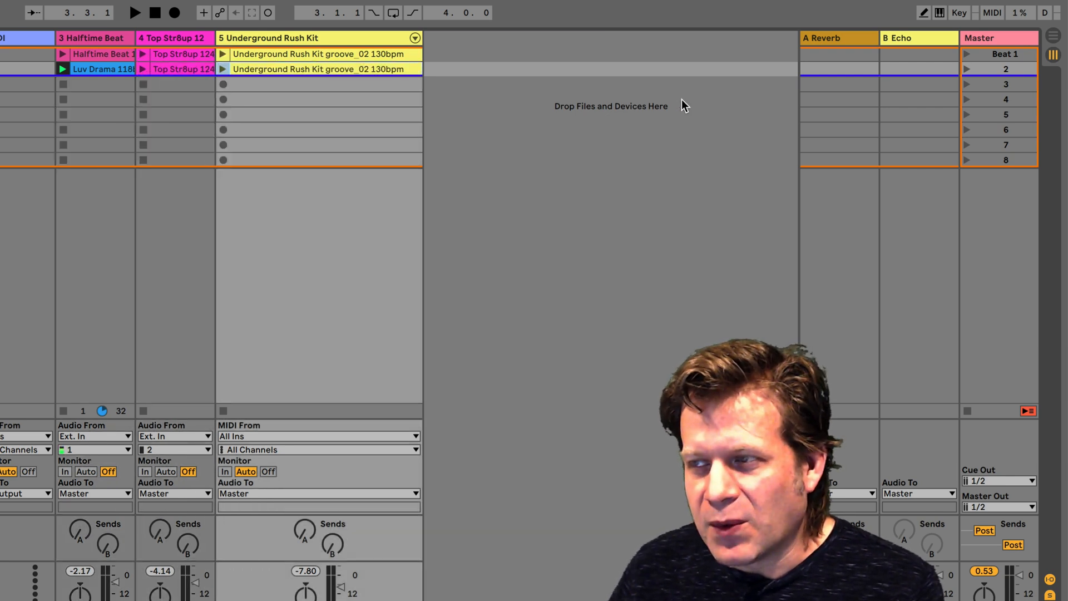
pyautogui.moveTo(978, 68)
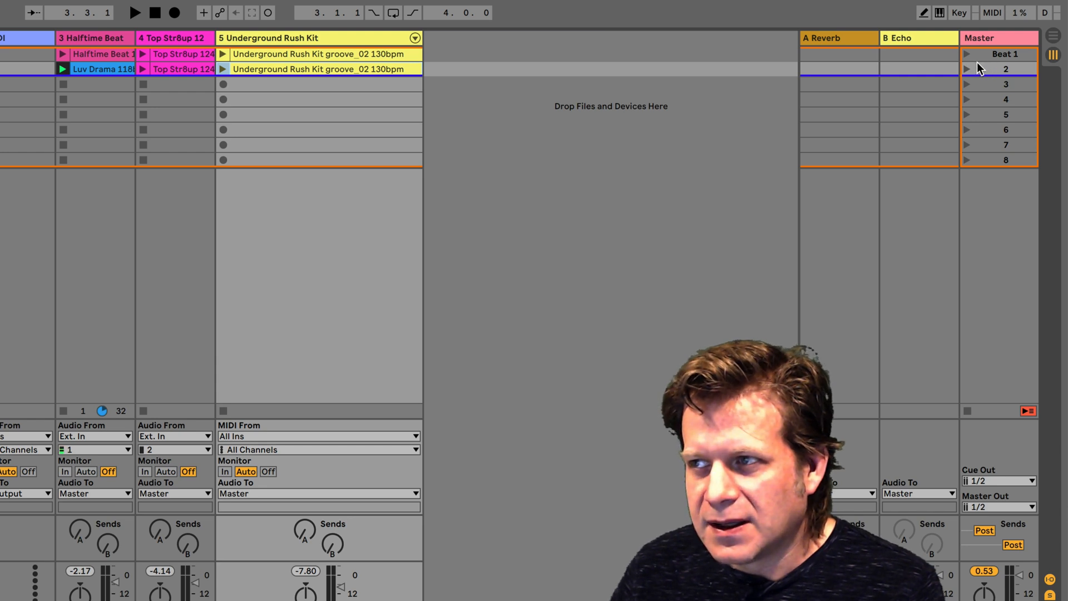
pyautogui.moveTo(960, 73)
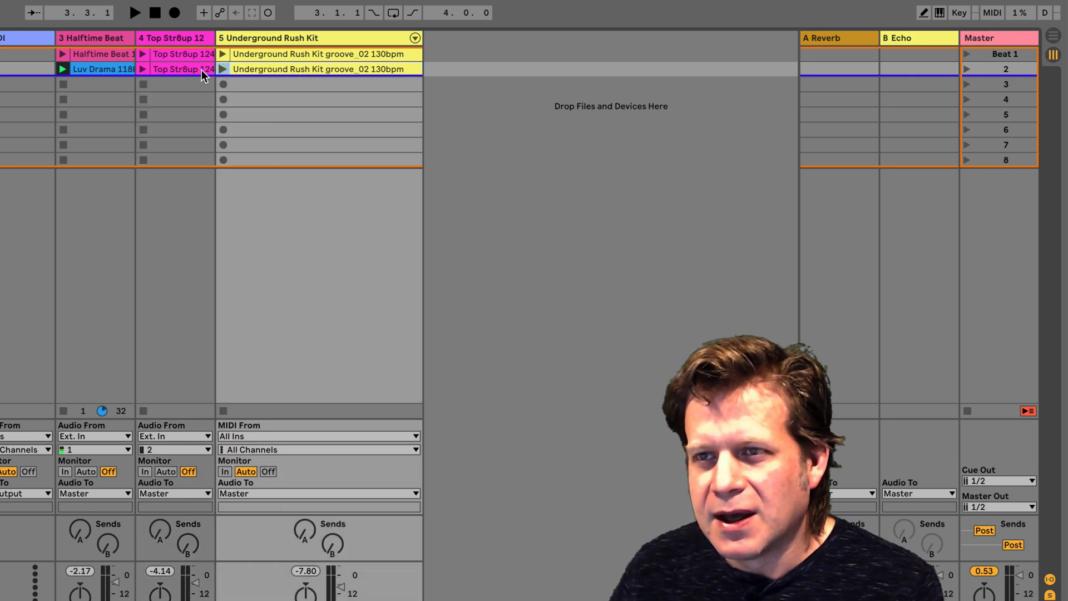
pyautogui.moveTo(812, 89)
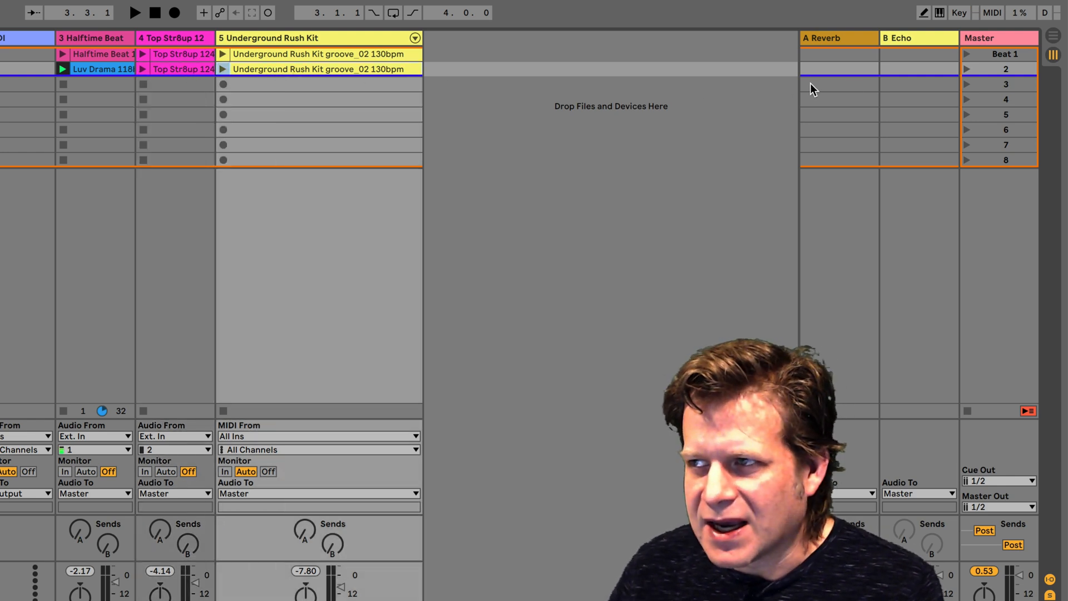